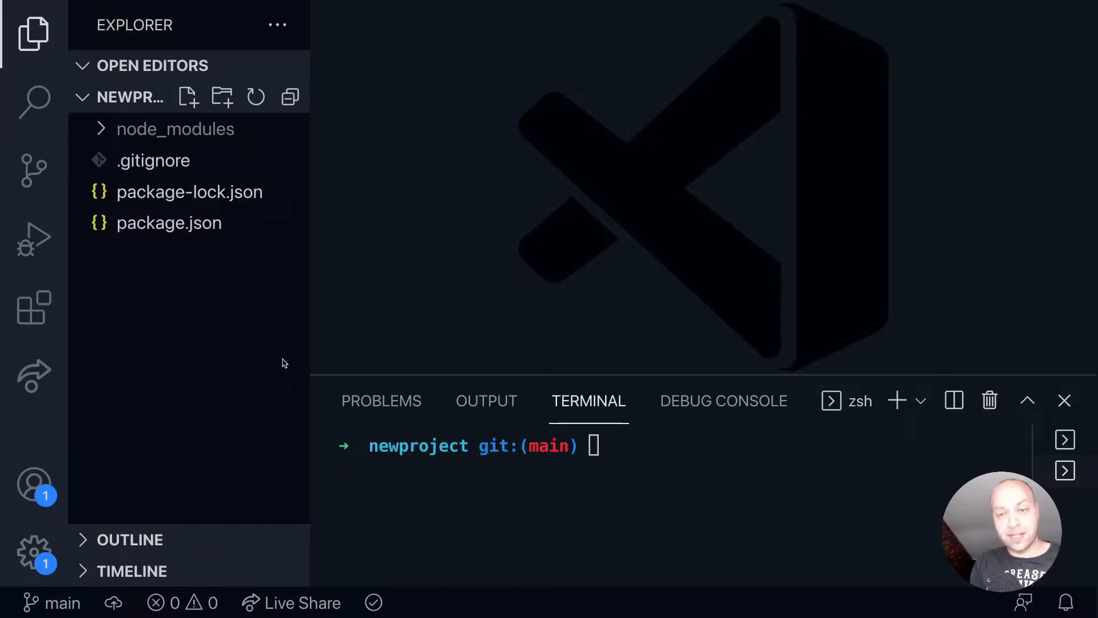
- Create a folder named src at the root of the newproject workspace
{"action": "left_click", "coordinate": [276, 381]}
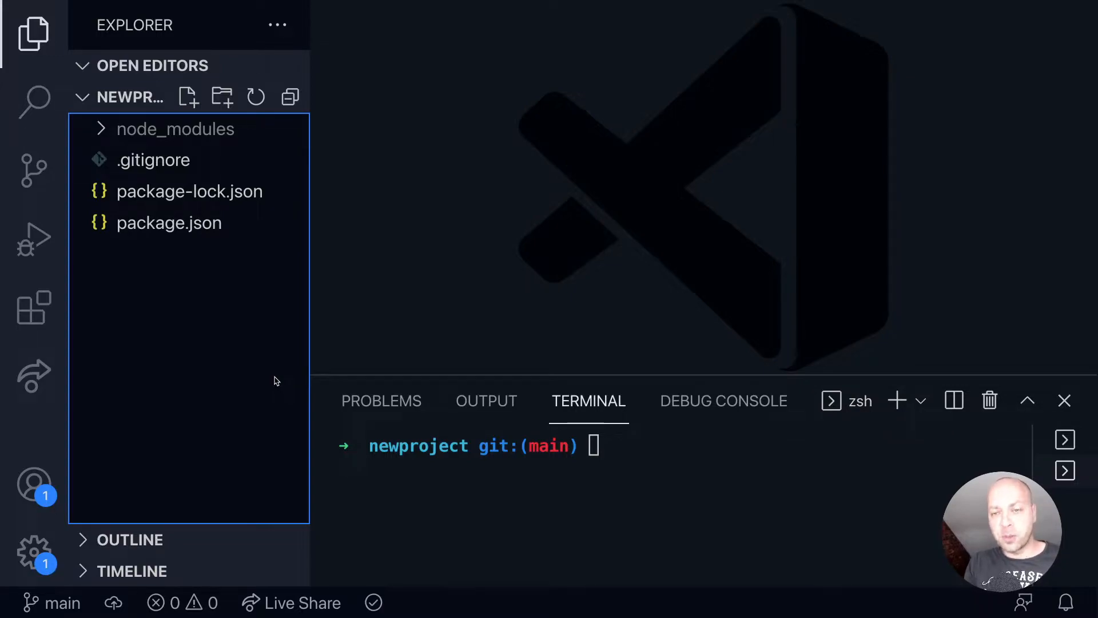
{"action": "mouse_move", "coordinate": [233, 121]}
{"action": "type", "text": "sr"}
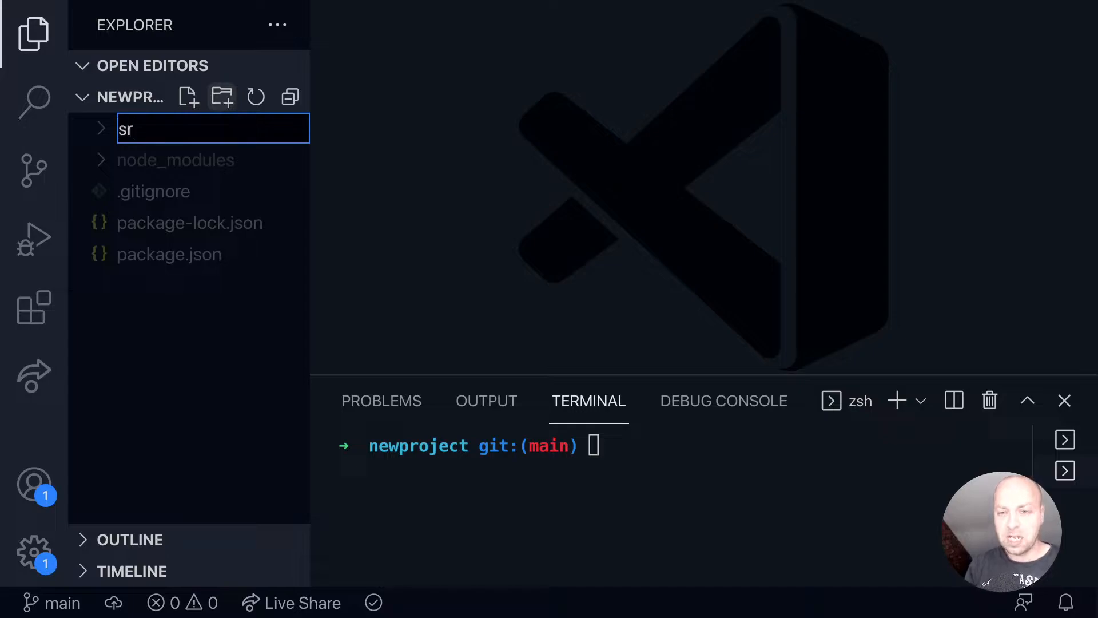
{"action": "key", "text": "Enter"}
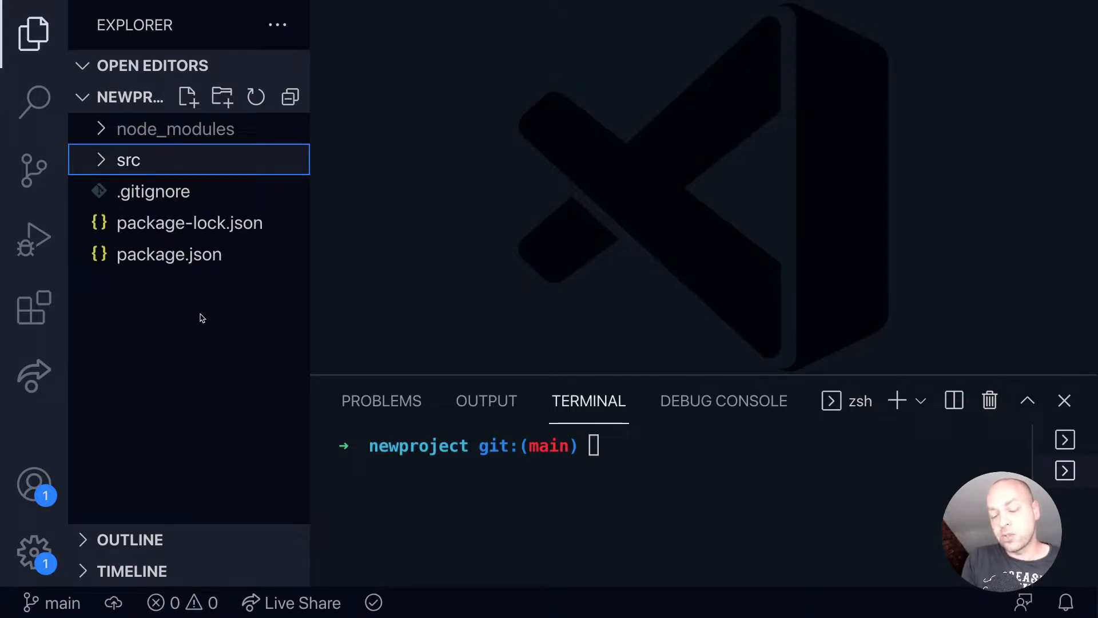
{"action": "mouse_move", "coordinate": [214, 361]}
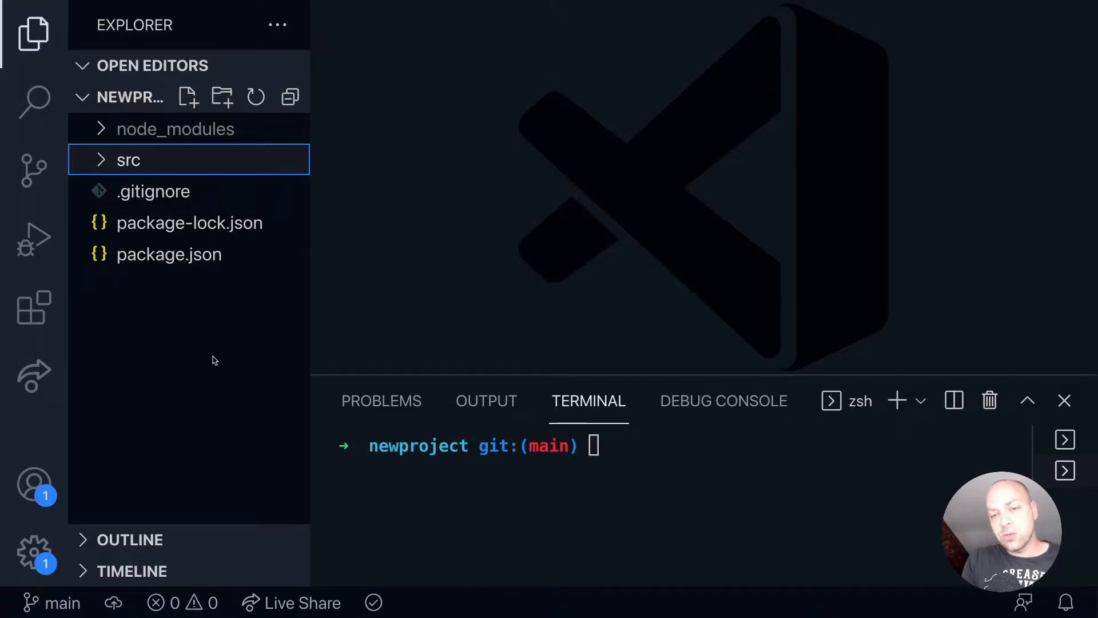
{"action": "mouse_move", "coordinate": [205, 330]}
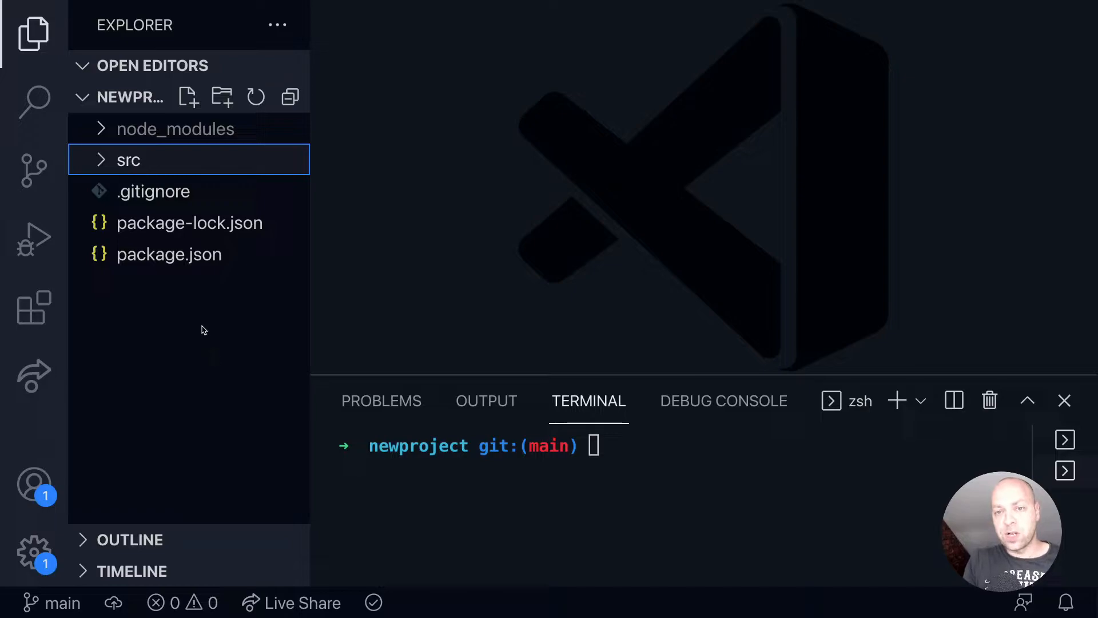
{"action": "mouse_move", "coordinate": [226, 159]}
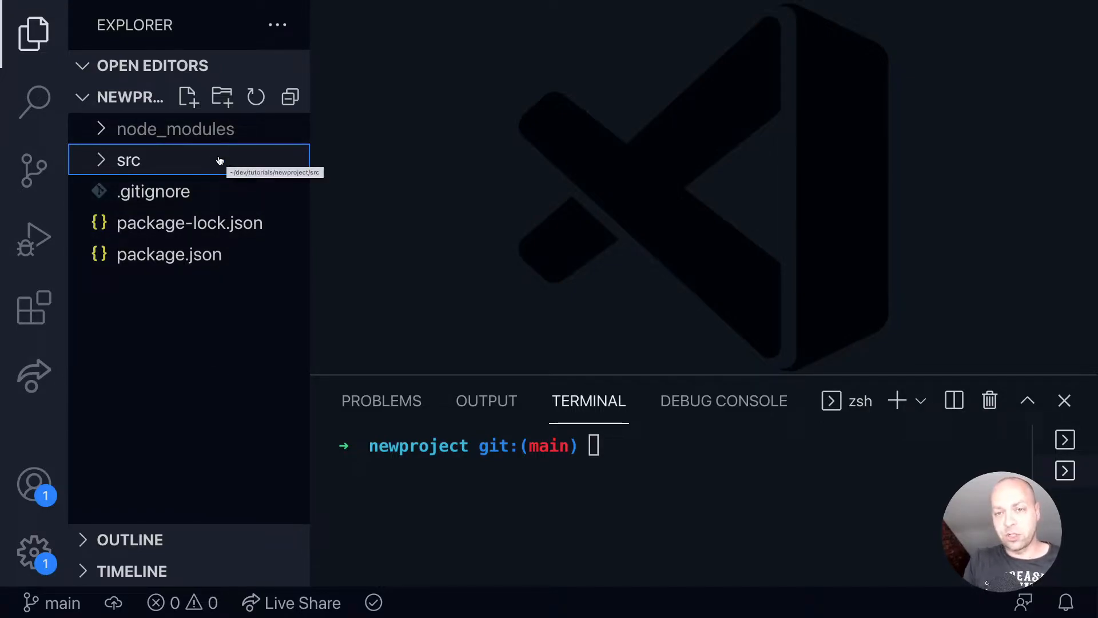
- Add an assets subfolder inside src, then collapse src
{"action": "left_click", "coordinate": [222, 97]}
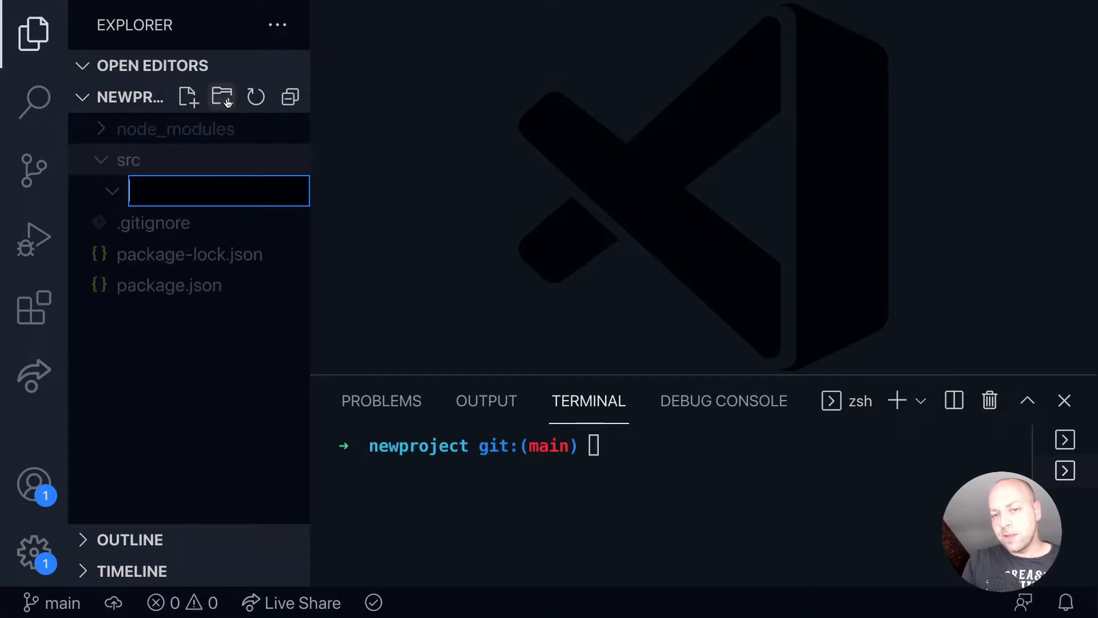
{"action": "type", "text": "assets"}
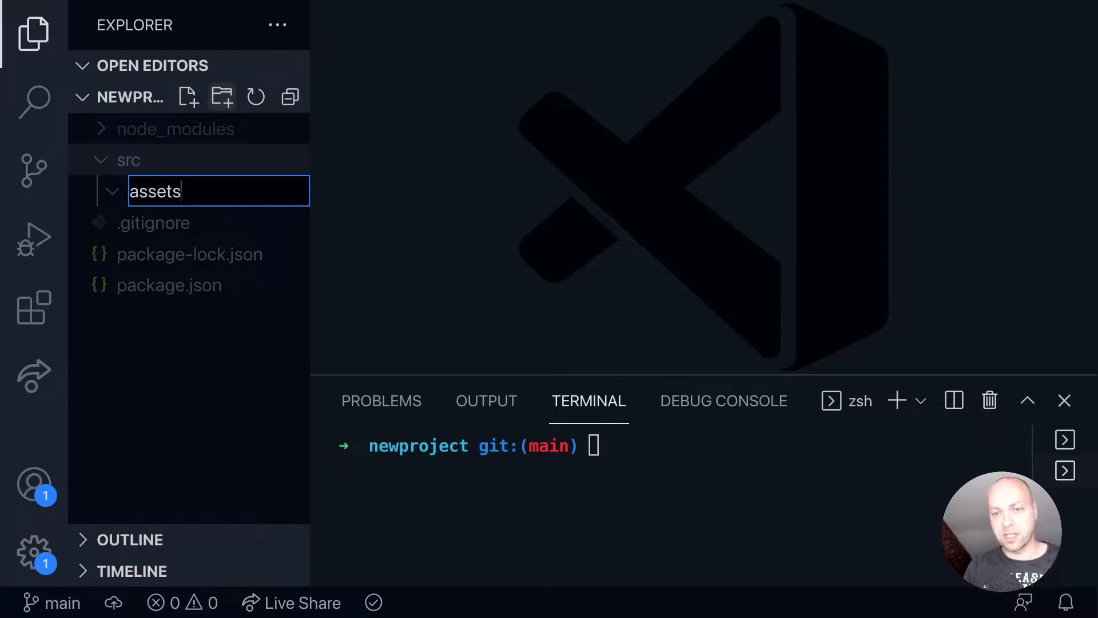
{"action": "key", "text": "Enter"}
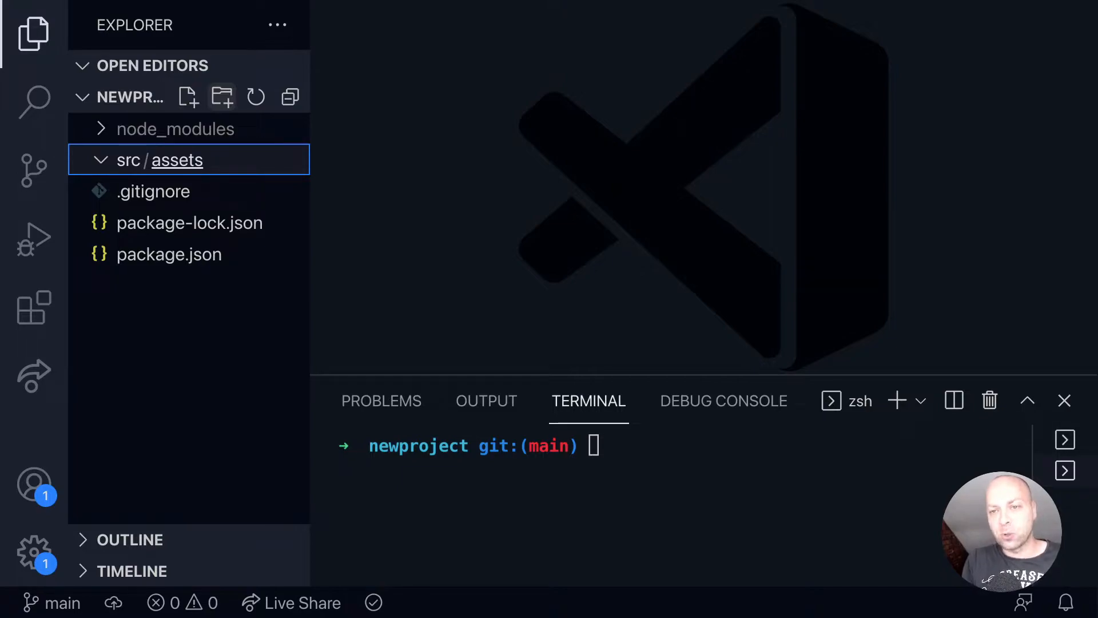
{"action": "left_click", "coordinate": [128, 160]}
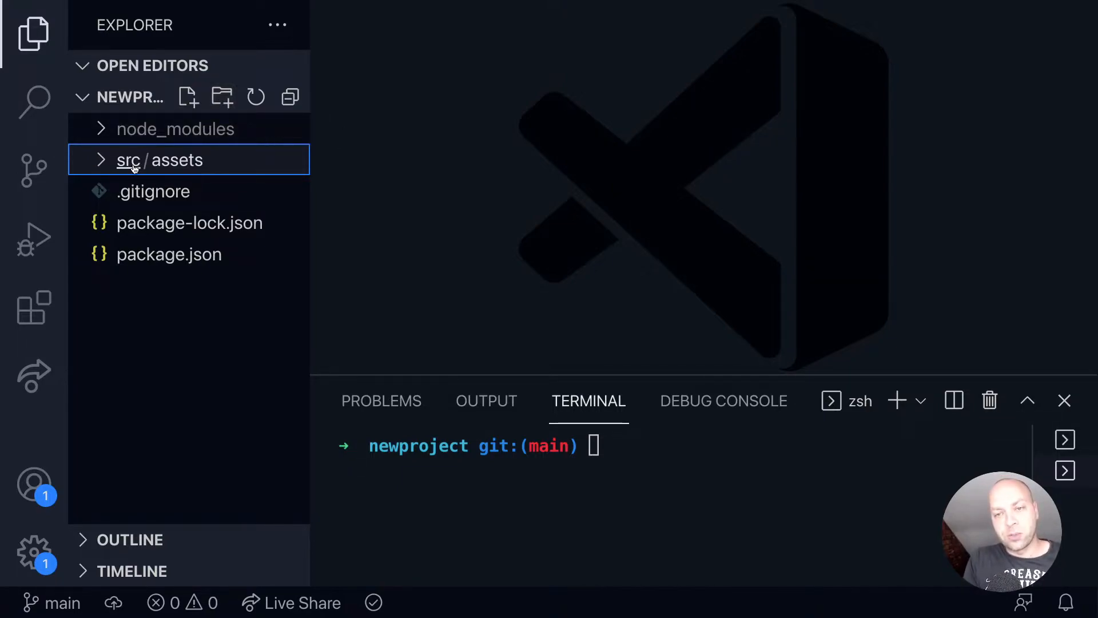
{"action": "mouse_move", "coordinate": [230, 149]}
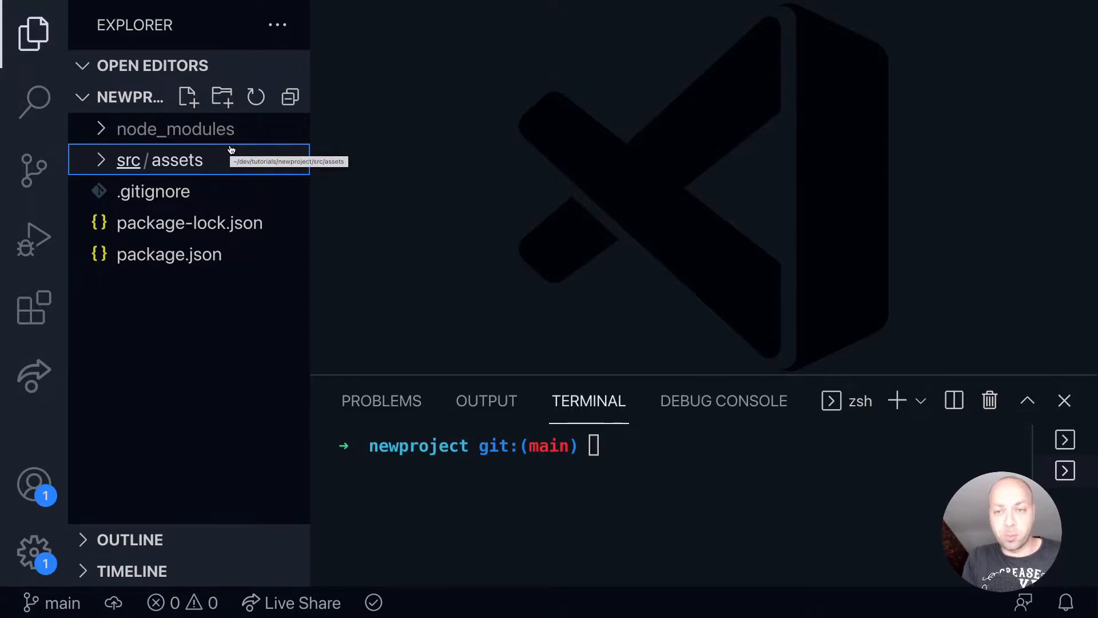
- Create an empty index.js directly in src and open it in the editor
{"action": "left_click", "coordinate": [188, 97]}
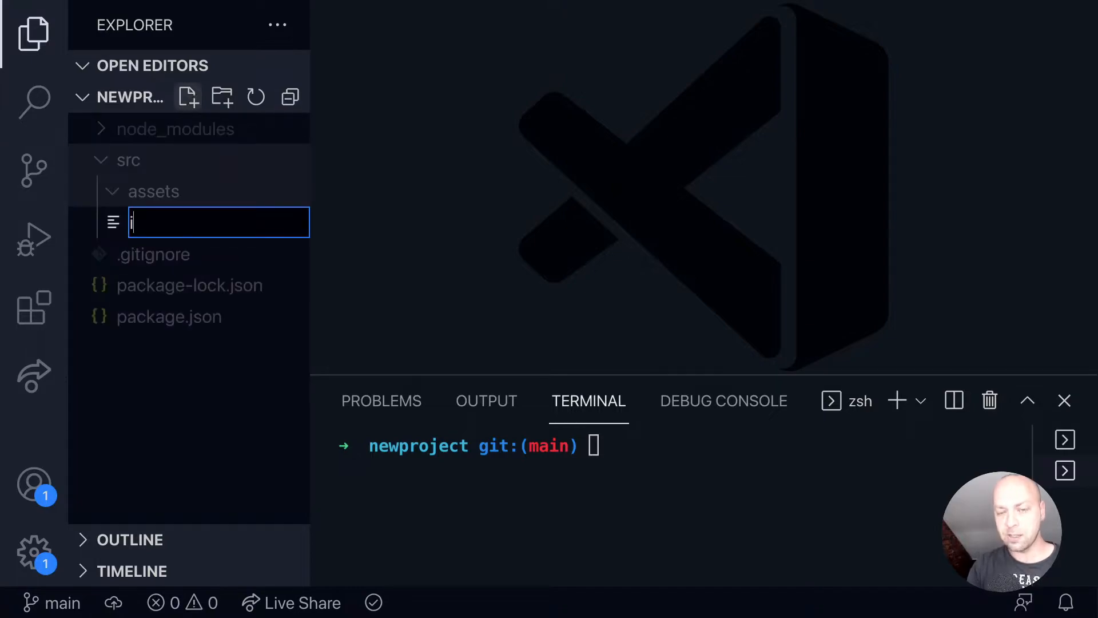
{"action": "type", "text": "index.js"}
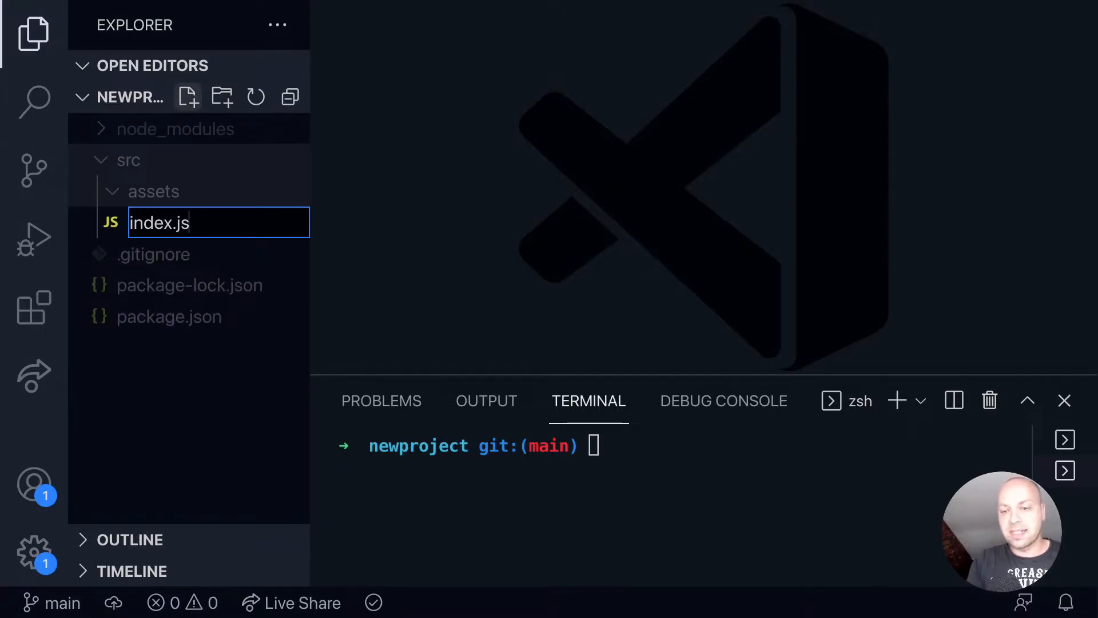
{"action": "key", "text": "Enter"}
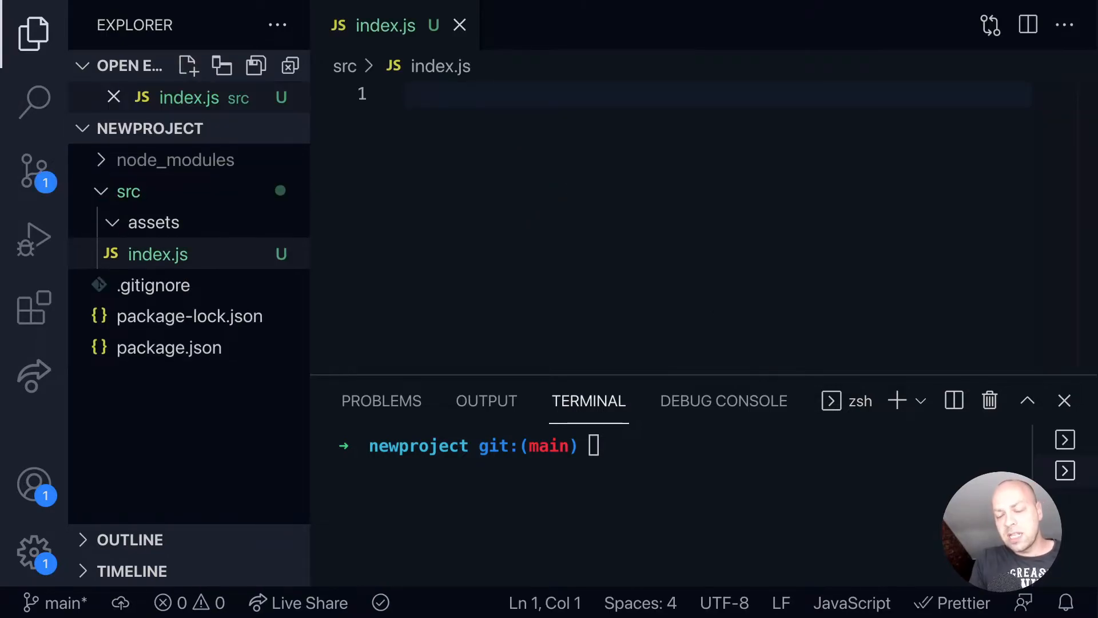
{"action": "mouse_move", "coordinate": [188, 97]}
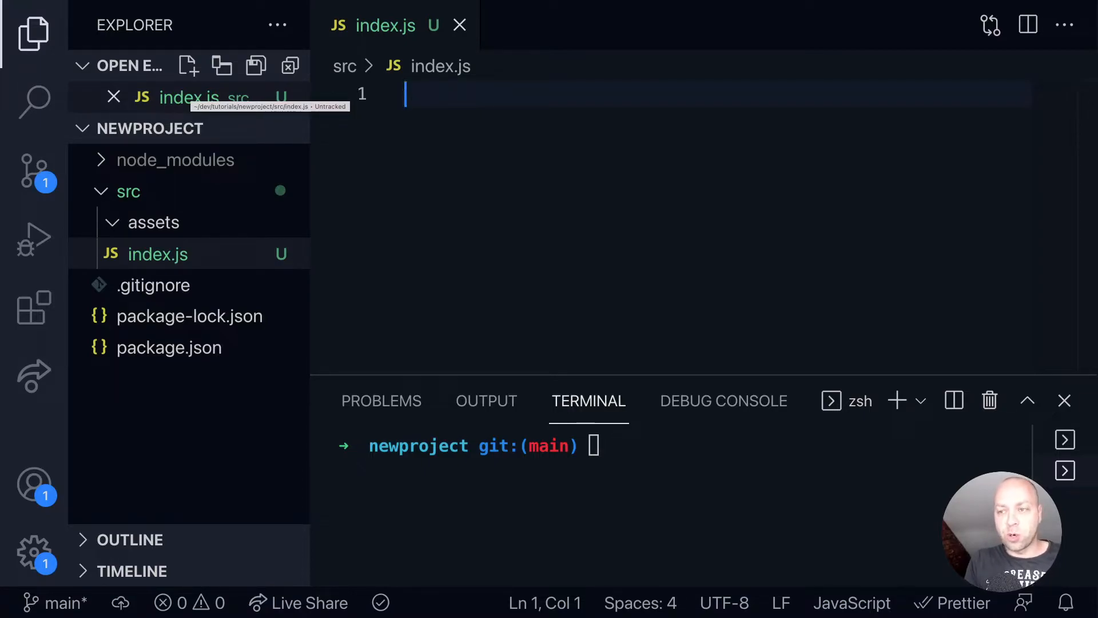
- Type the line new MyProject().bootstrap(); into index.js
{"action": "type", "text": "new My"}
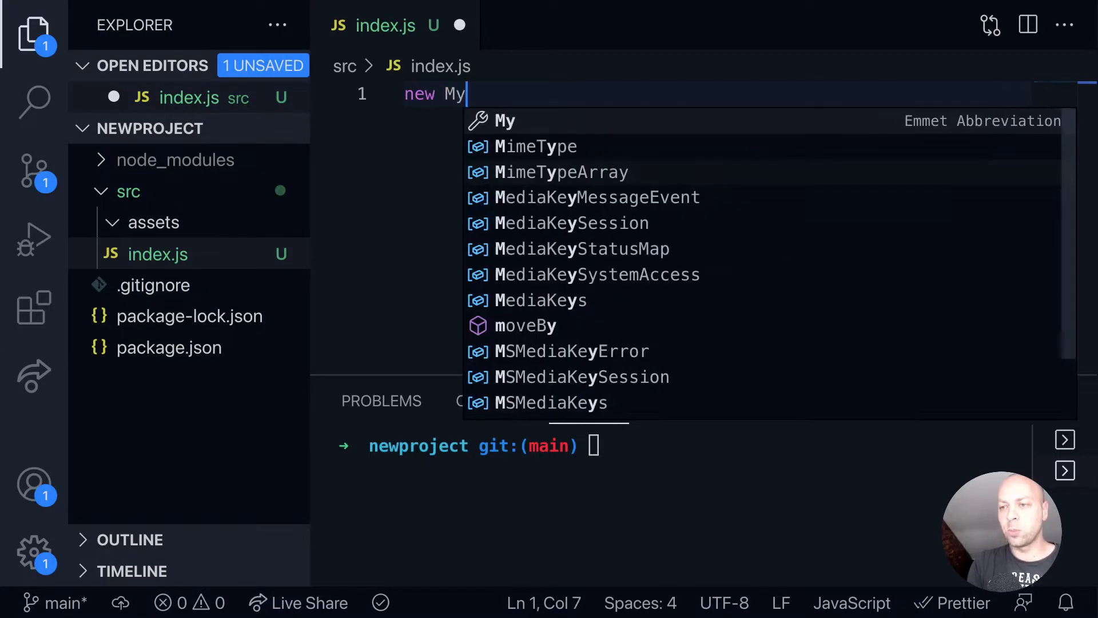
{"action": "type", "text": "Project()"}
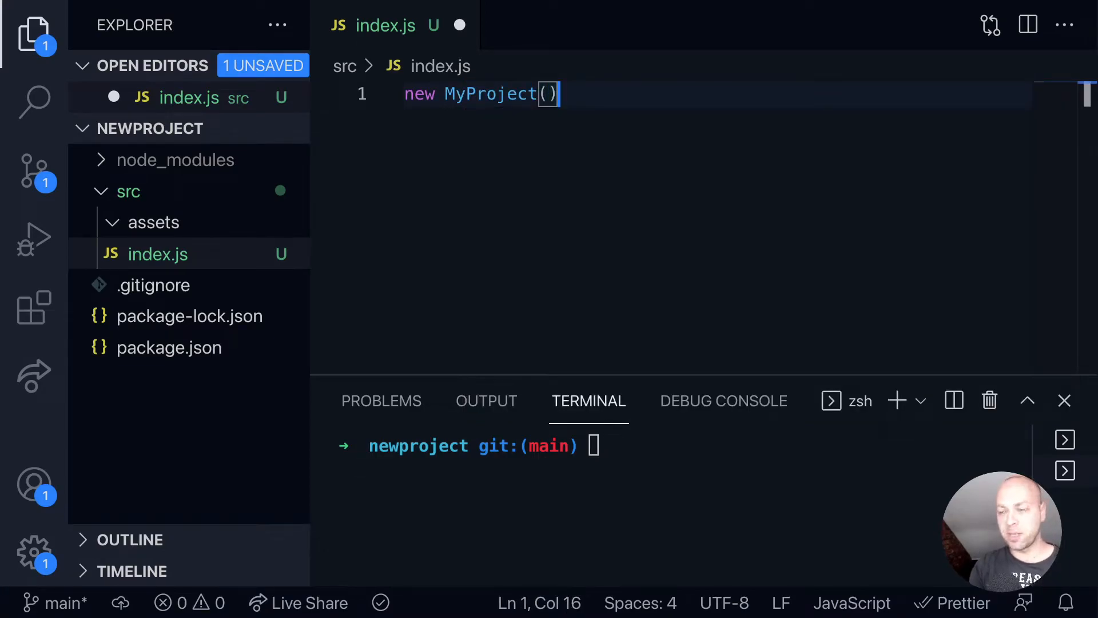
{"action": "type", "text": ".boot"}
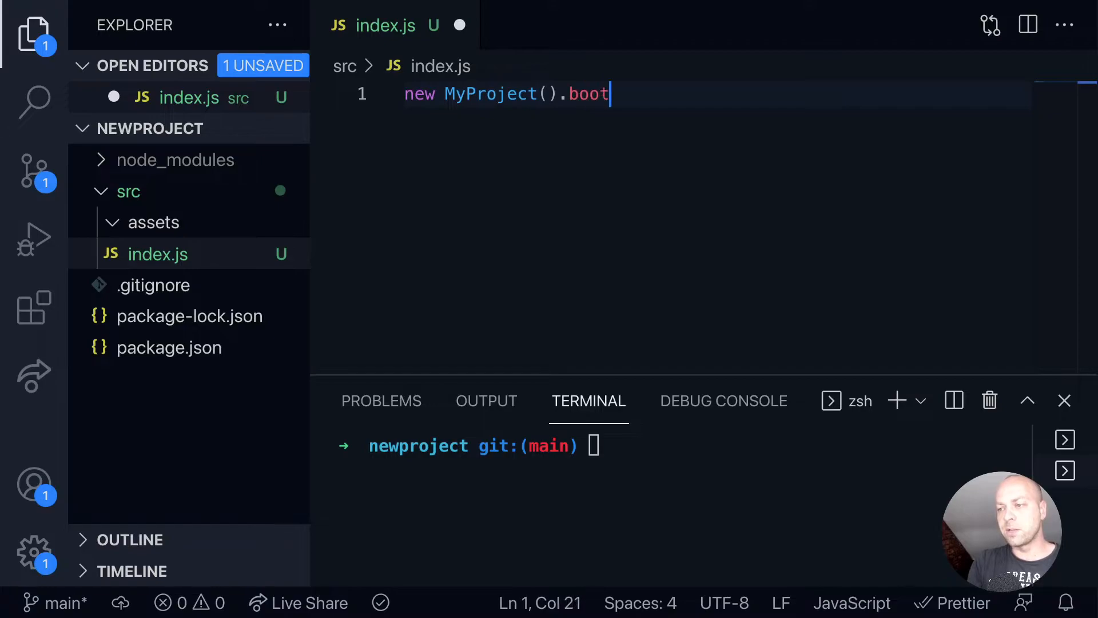
{"action": "type", "text": "strap();"}
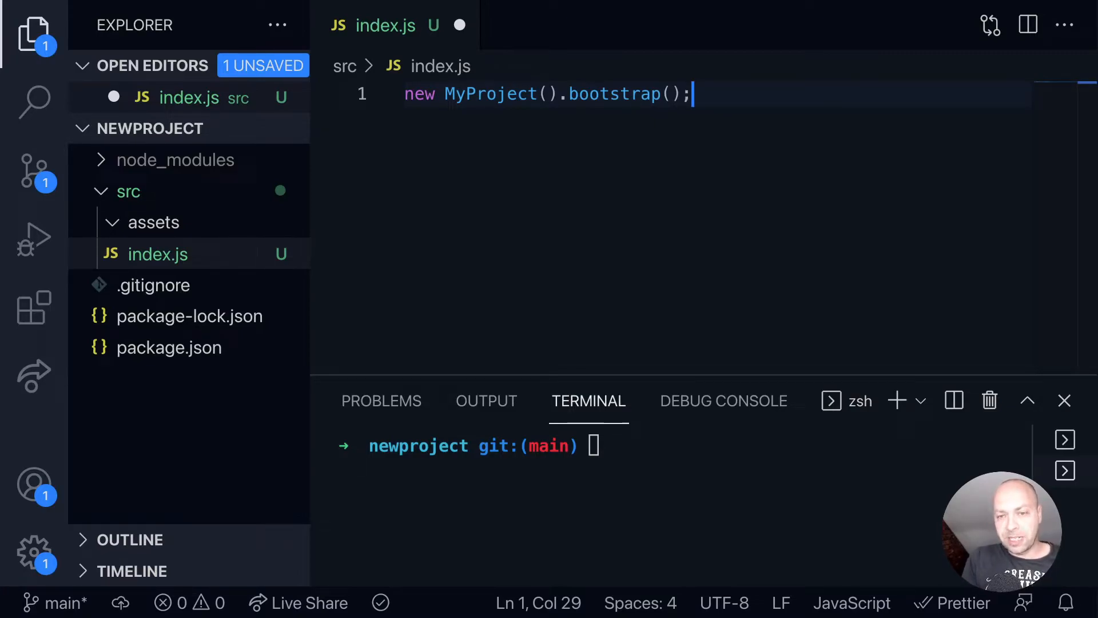
{"action": "mouse_move", "coordinate": [146, 254]}
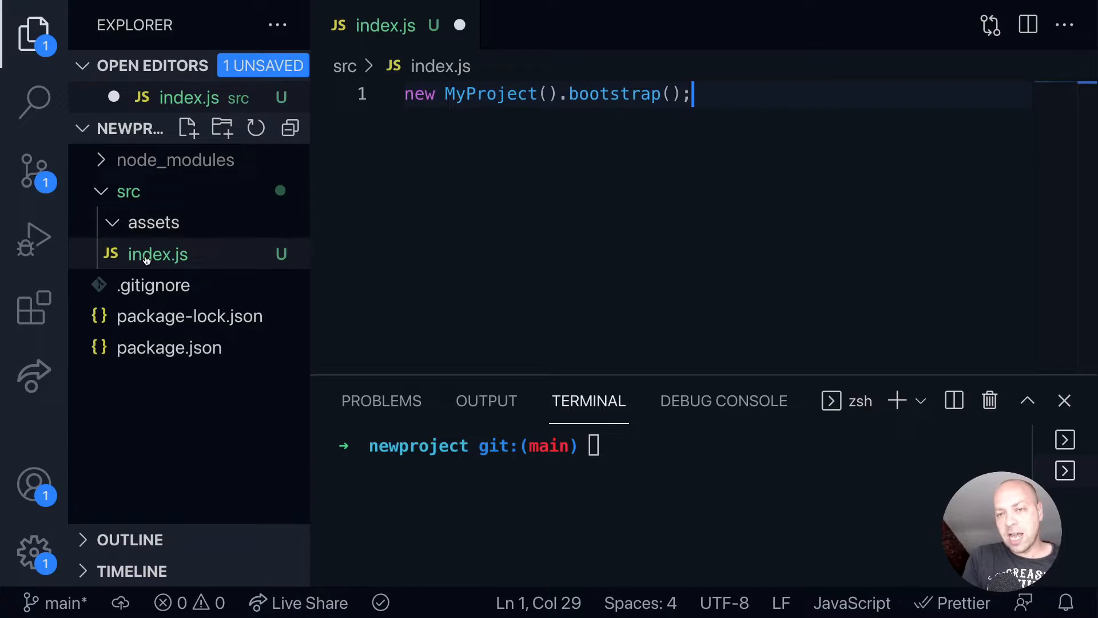
- Create a components folder in src containing a login-page subfolder
{"action": "left_click", "coordinate": [222, 127]}
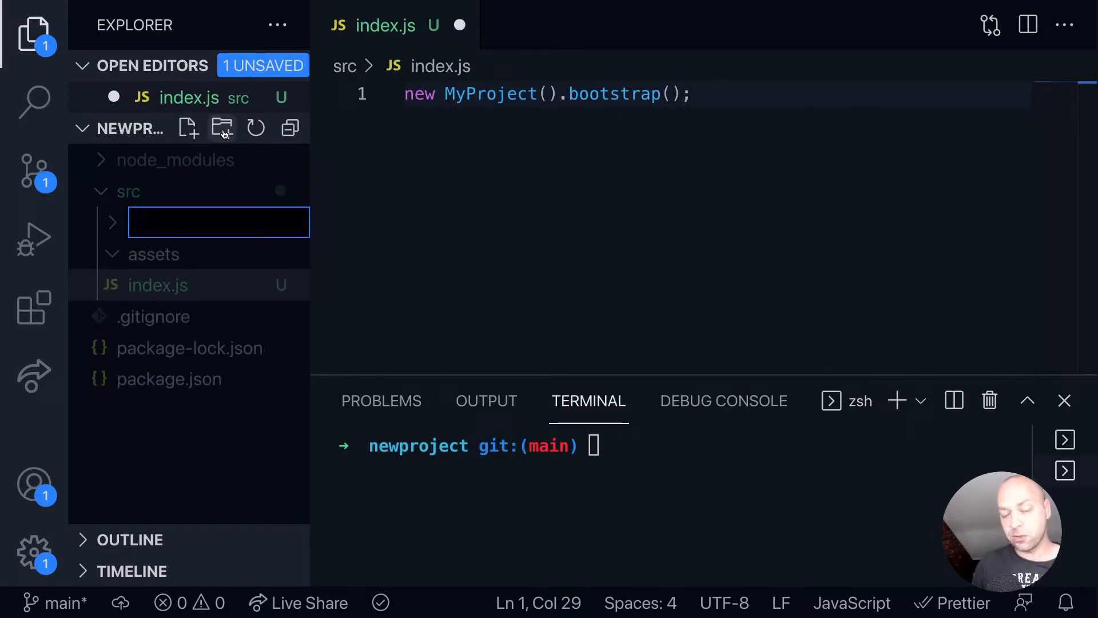
{"action": "type", "text": "components"}
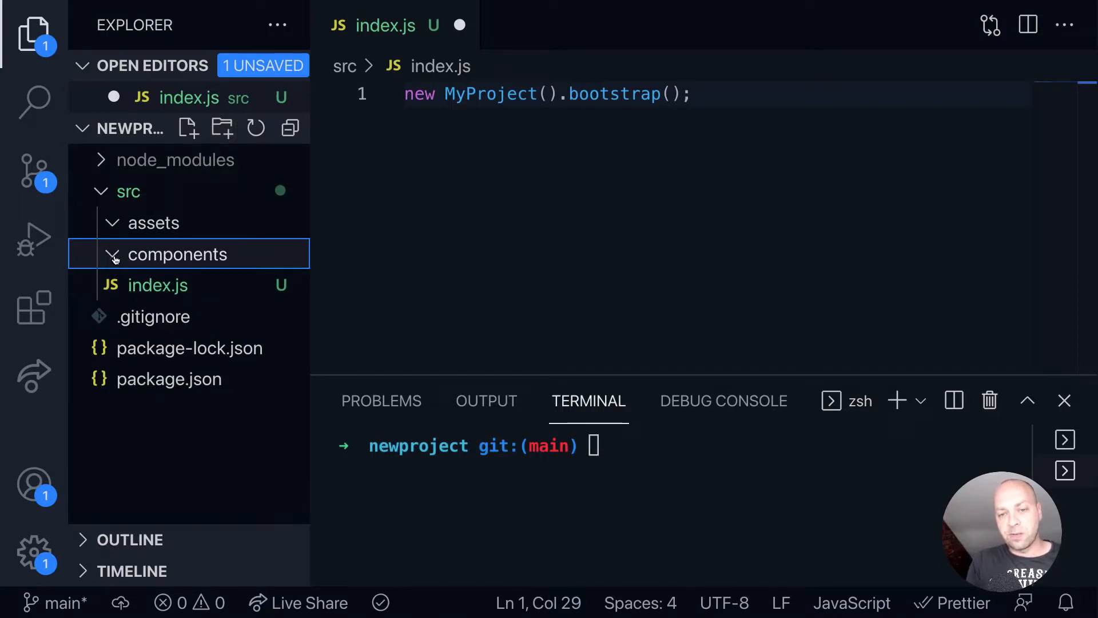
{"action": "left_click", "coordinate": [222, 128]}
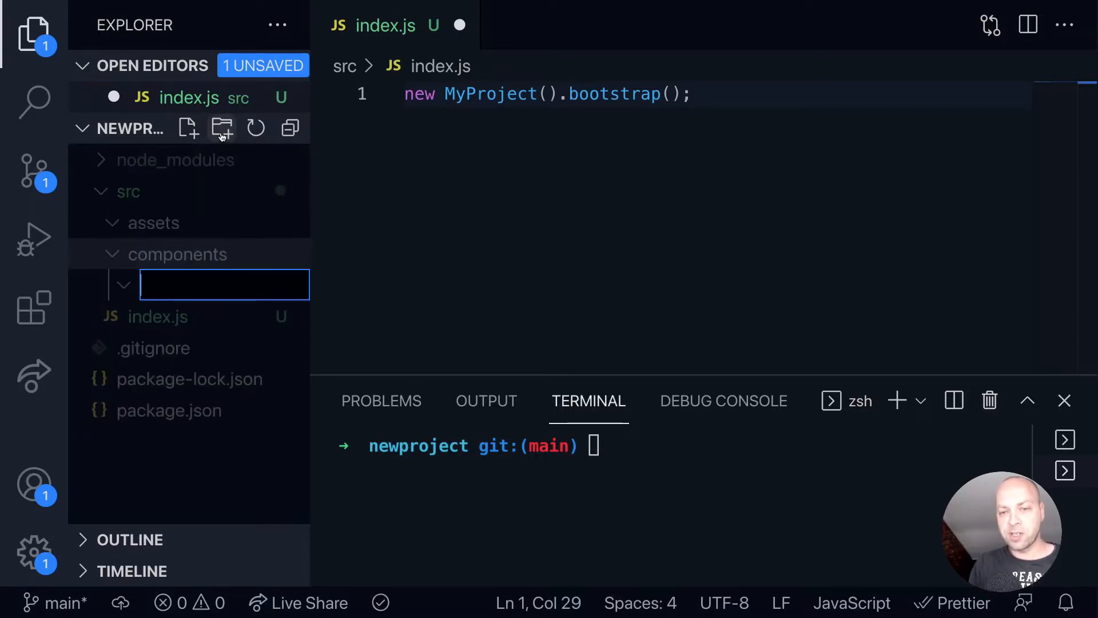
{"action": "type", "text": "login-pa"}
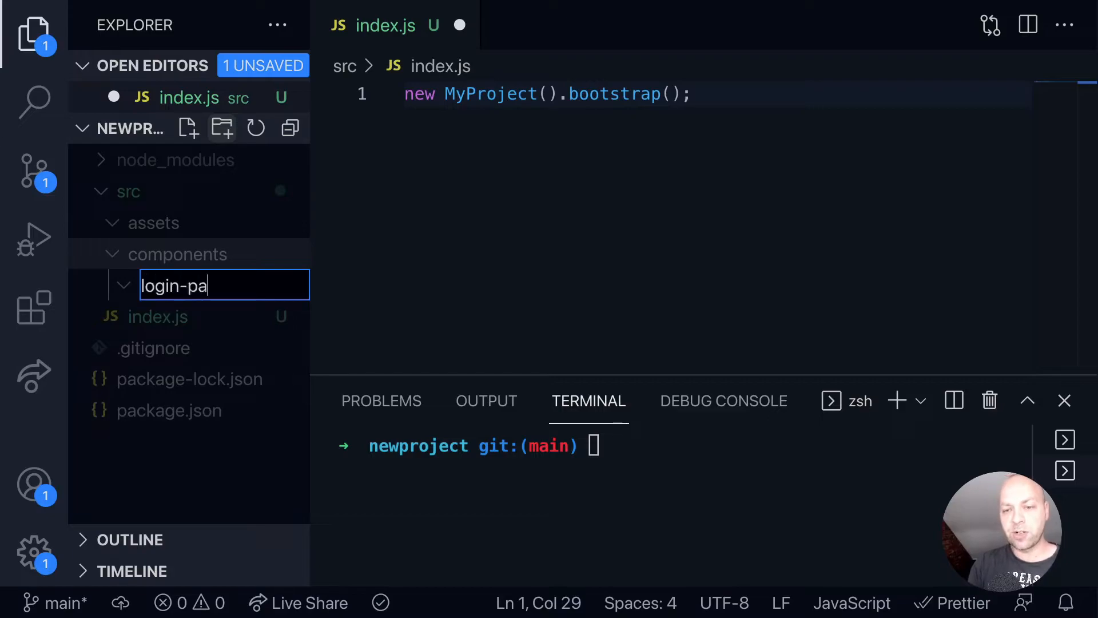
{"action": "key", "text": "Enter"}
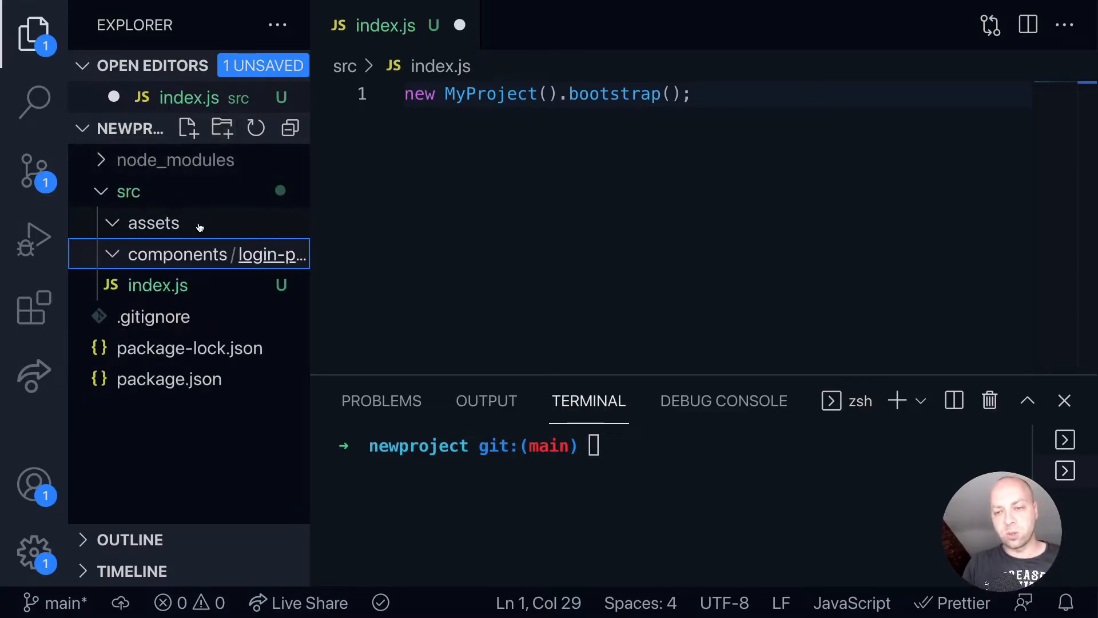
- Add a register folder under components and select the login-page folder
{"action": "left_click", "coordinate": [113, 254]}
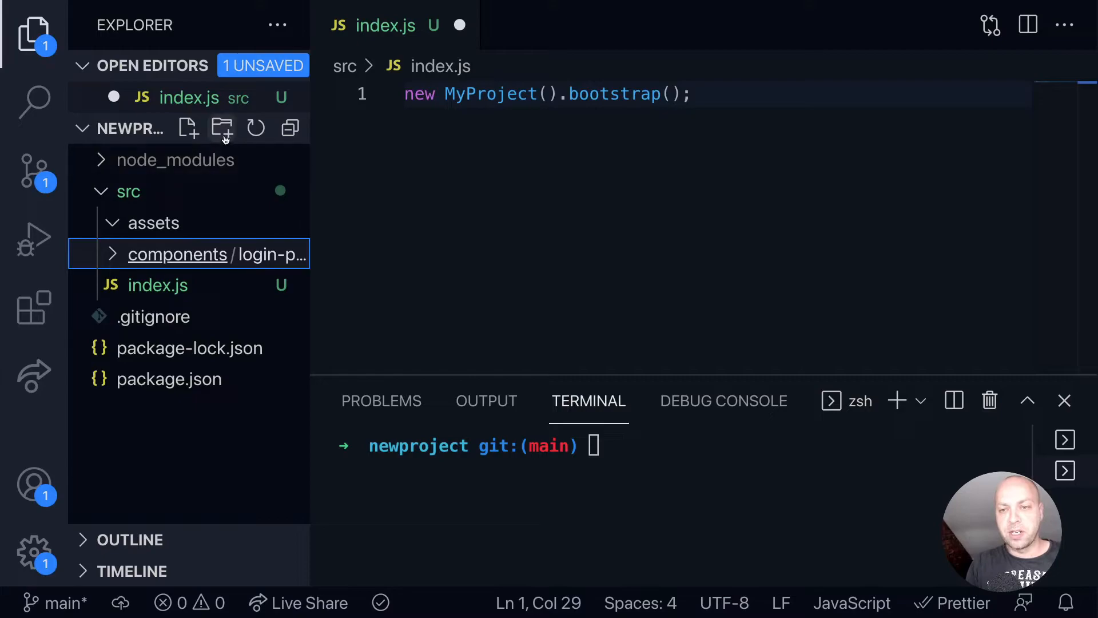
{"action": "type", "text": "regist"}
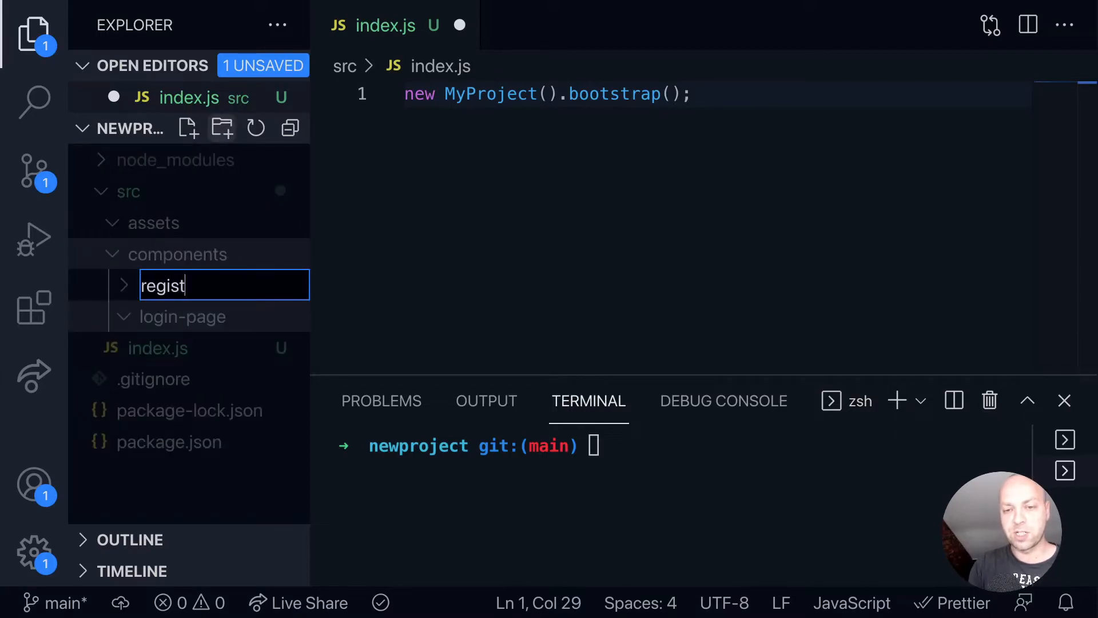
{"action": "key", "text": "Enter"}
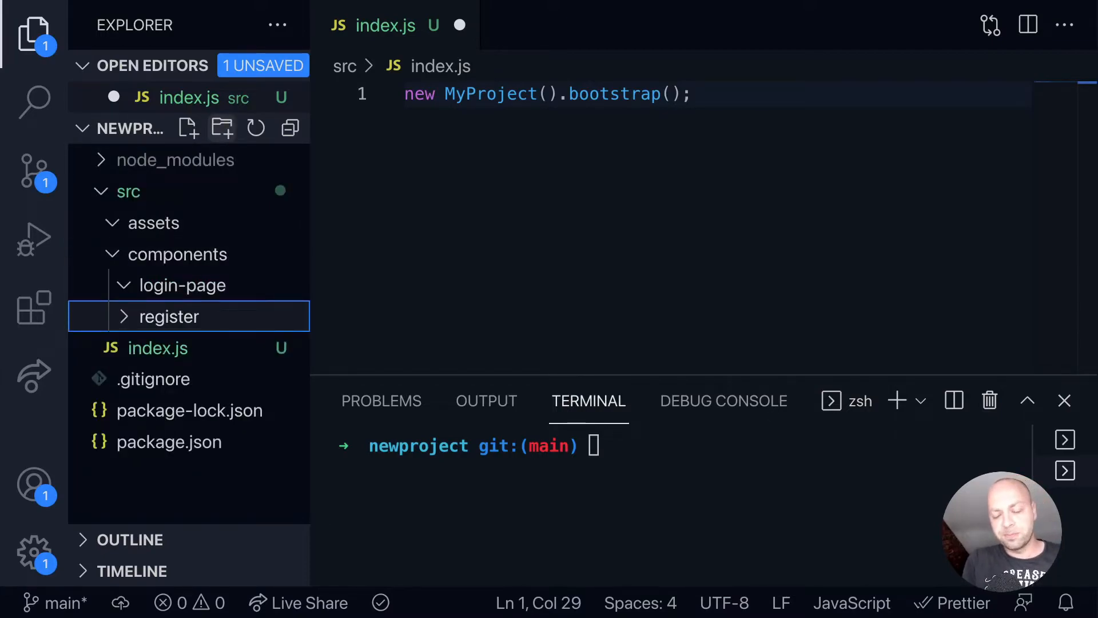
{"action": "left_click", "coordinate": [182, 285]}
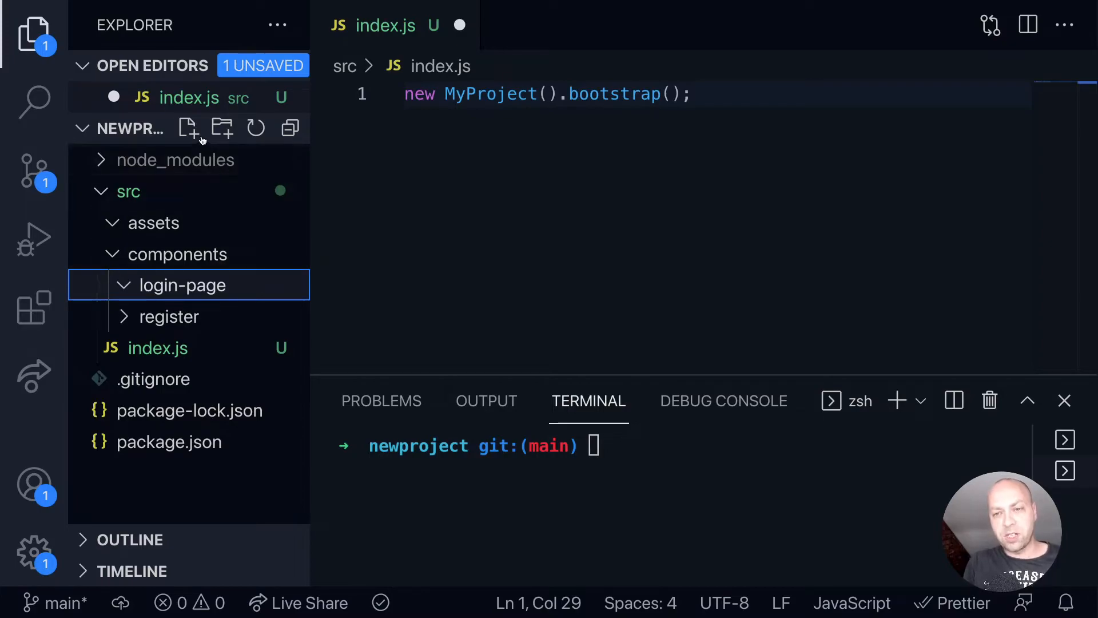
{"action": "mouse_move", "coordinate": [187, 128]}
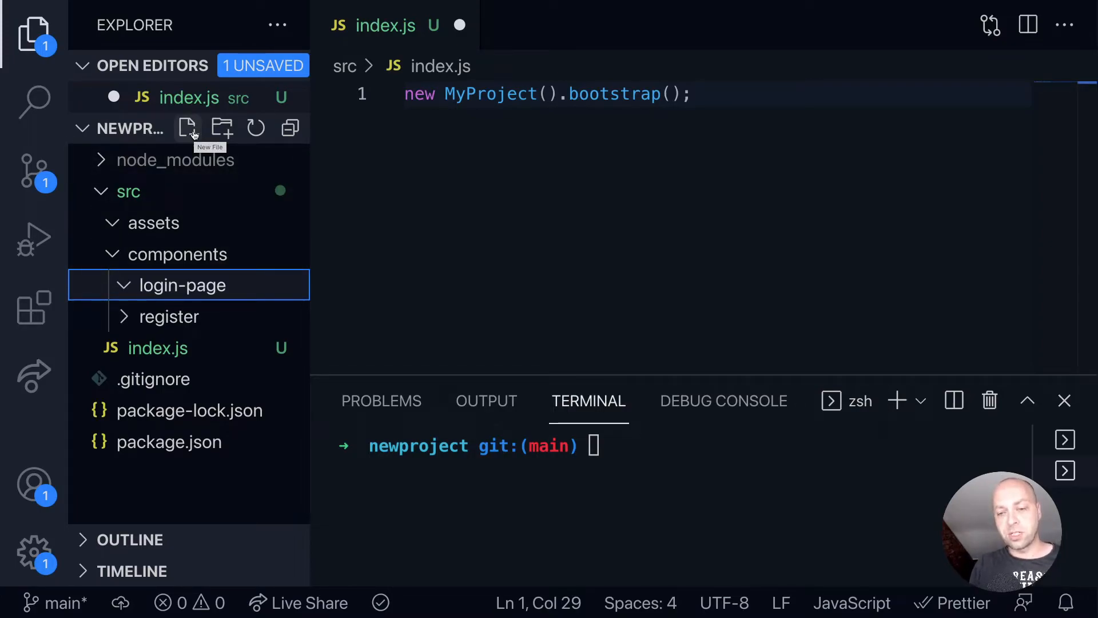
- Create login-page.js and login-page.html inside the login-page folder
{"action": "left_click", "coordinate": [187, 128]}
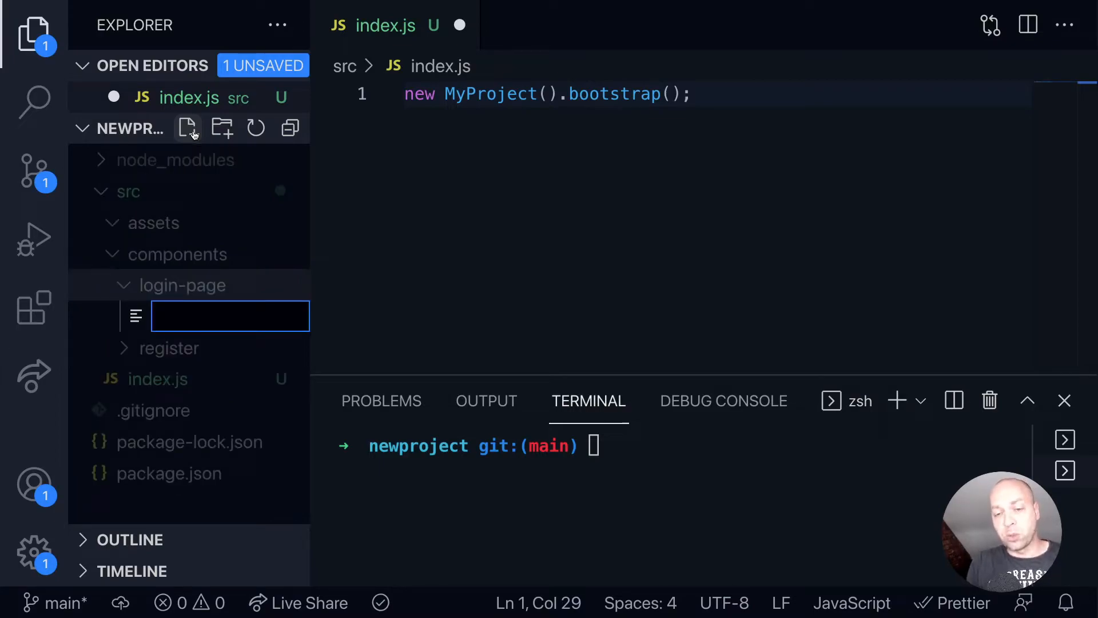
{"action": "type", "text": "login-"}
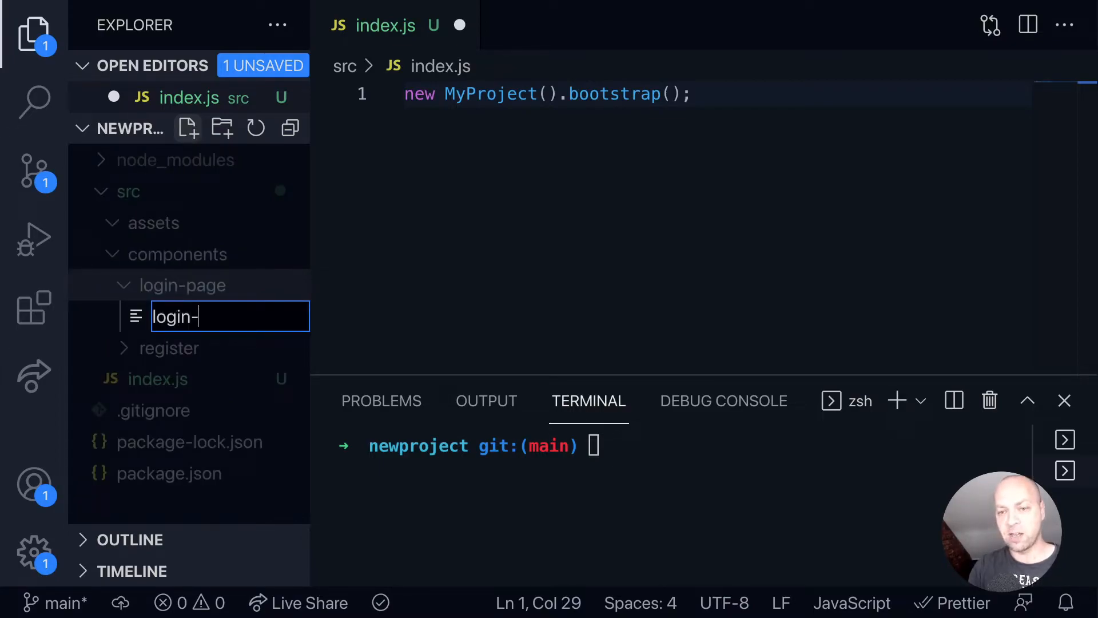
{"action": "type", "text": "page.js"}
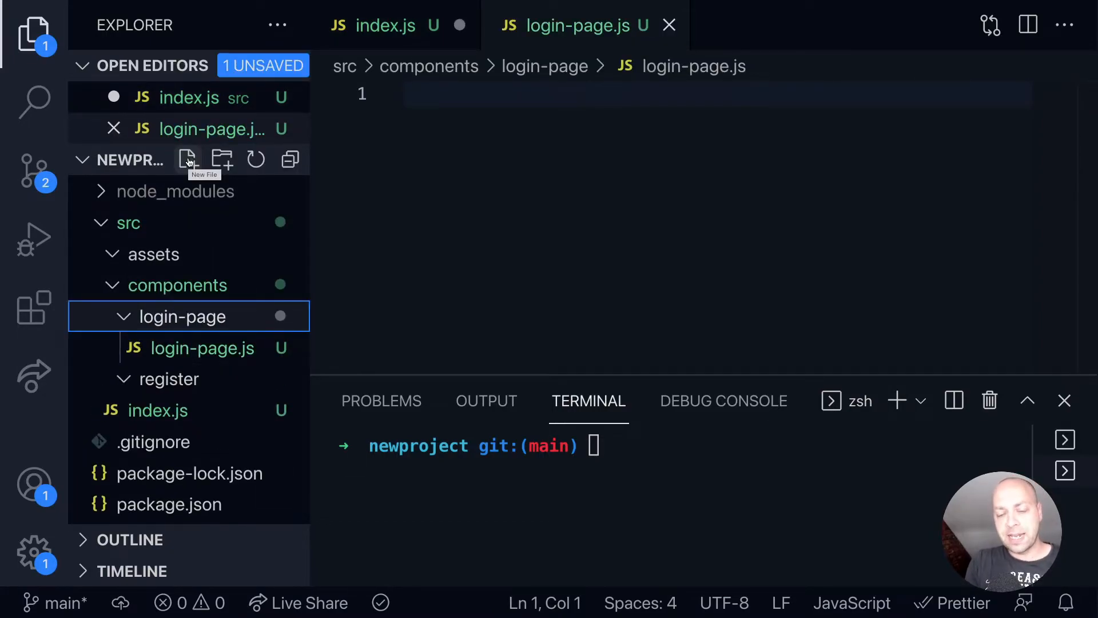
{"action": "left_click", "coordinate": [188, 160]}
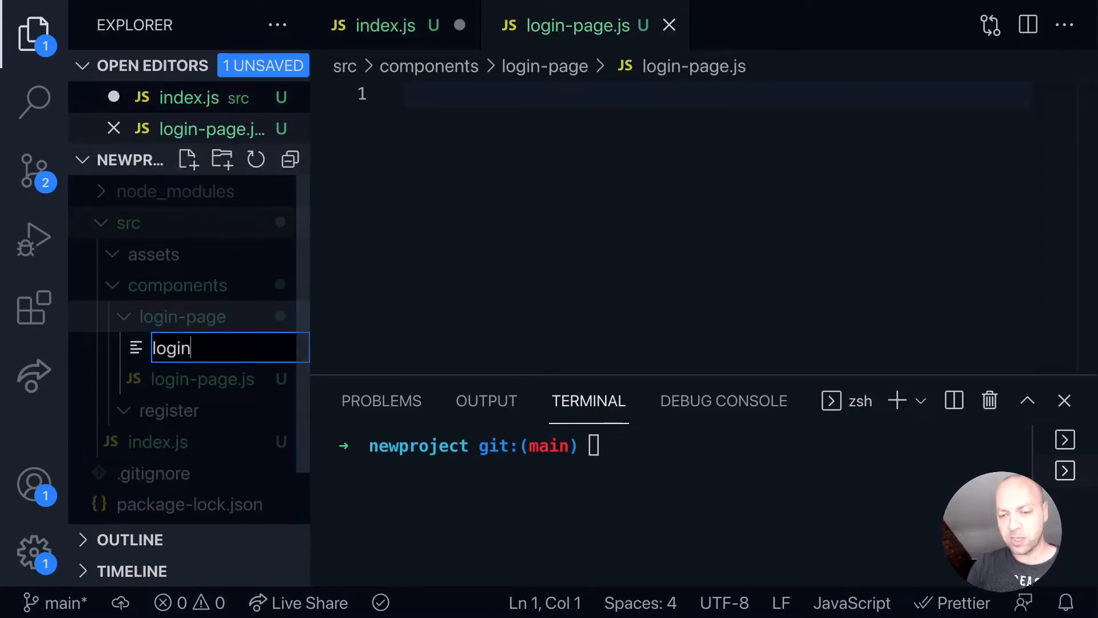
{"action": "type", "text": ".html"}
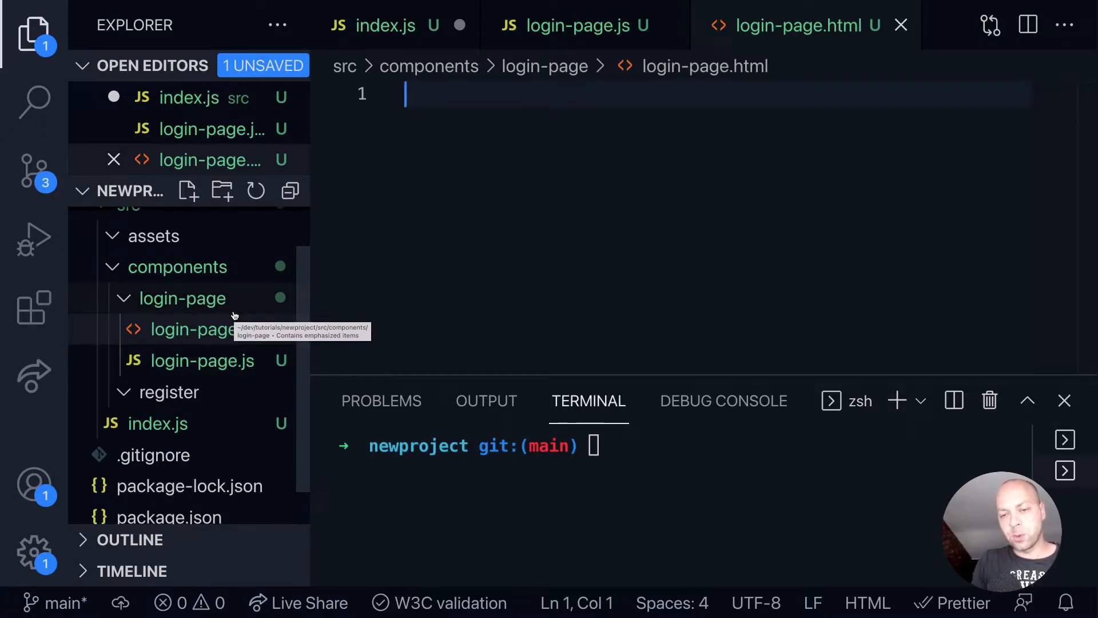
{"action": "mouse_move", "coordinate": [233, 382]}
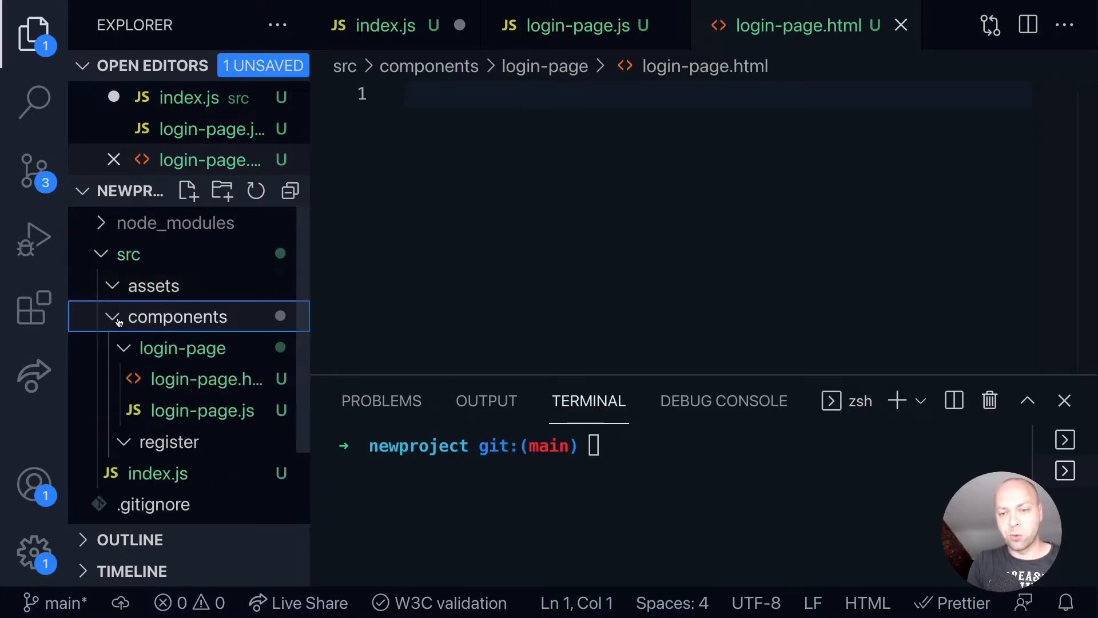
{"action": "mouse_move", "coordinate": [218, 341]}
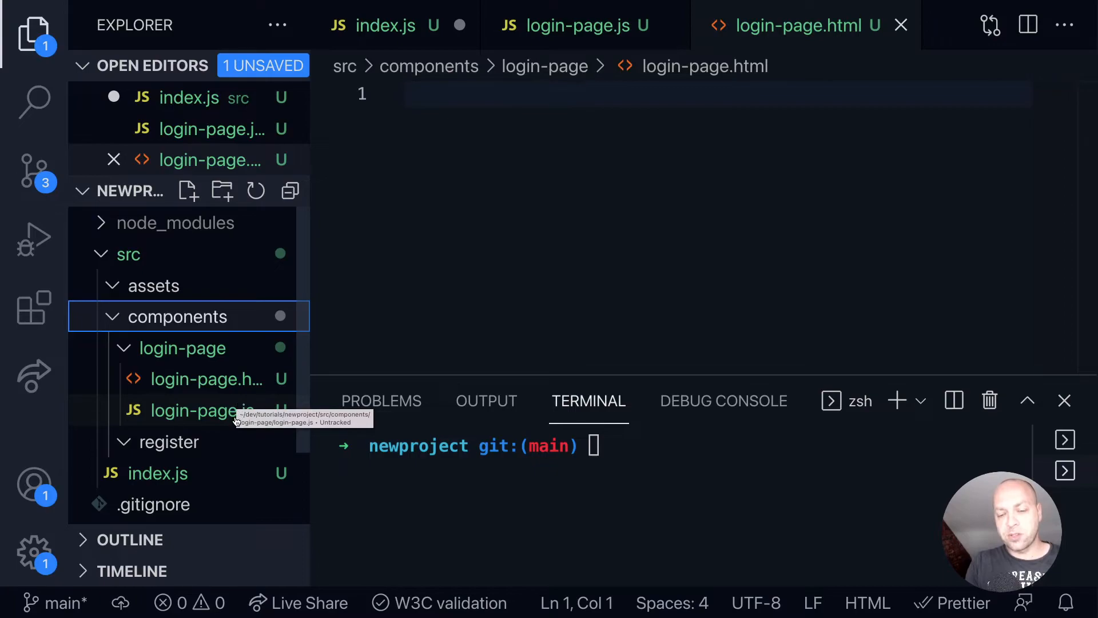
{"action": "mouse_move", "coordinate": [235, 438]}
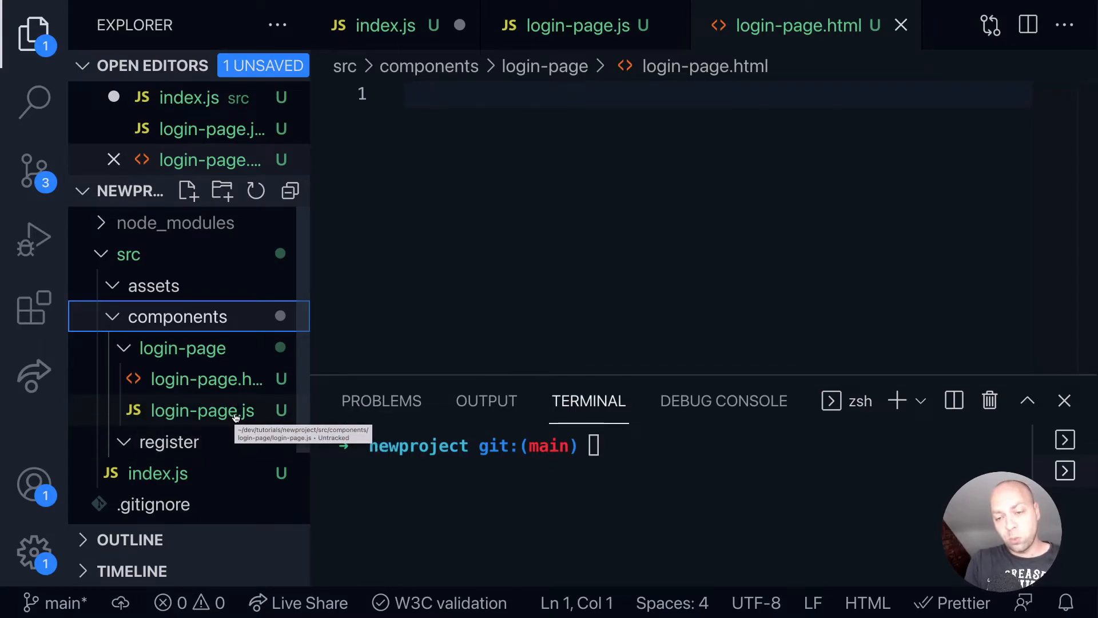
- Add an empty login-page.spec.js file beside login-page.js in the login-page folder
{"action": "left_click", "coordinate": [202, 410]}
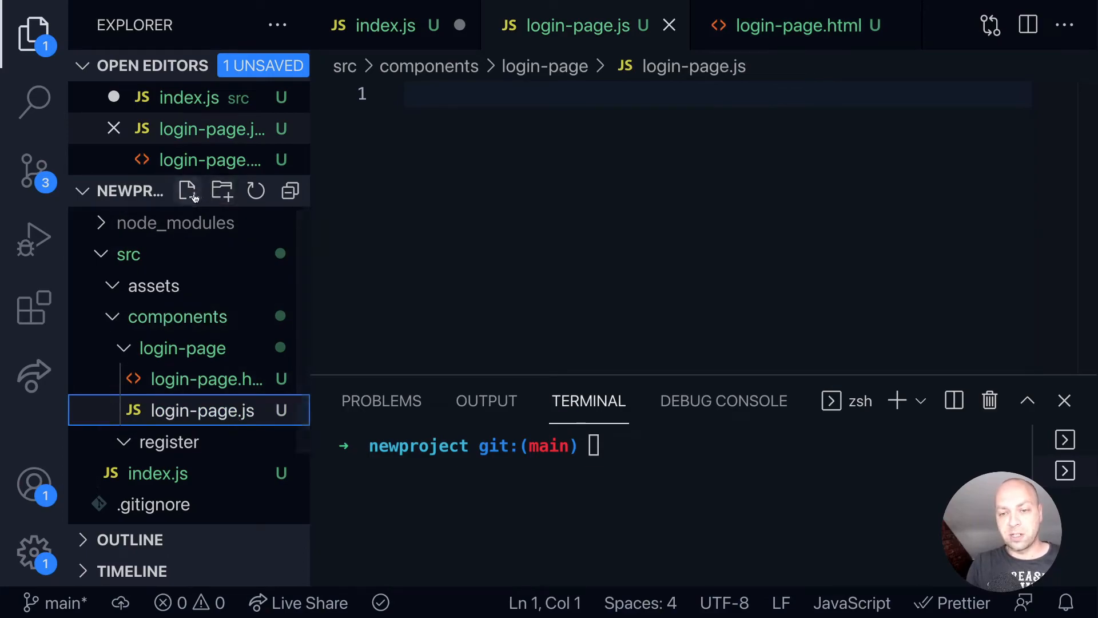
{"action": "left_click", "coordinate": [188, 191]}
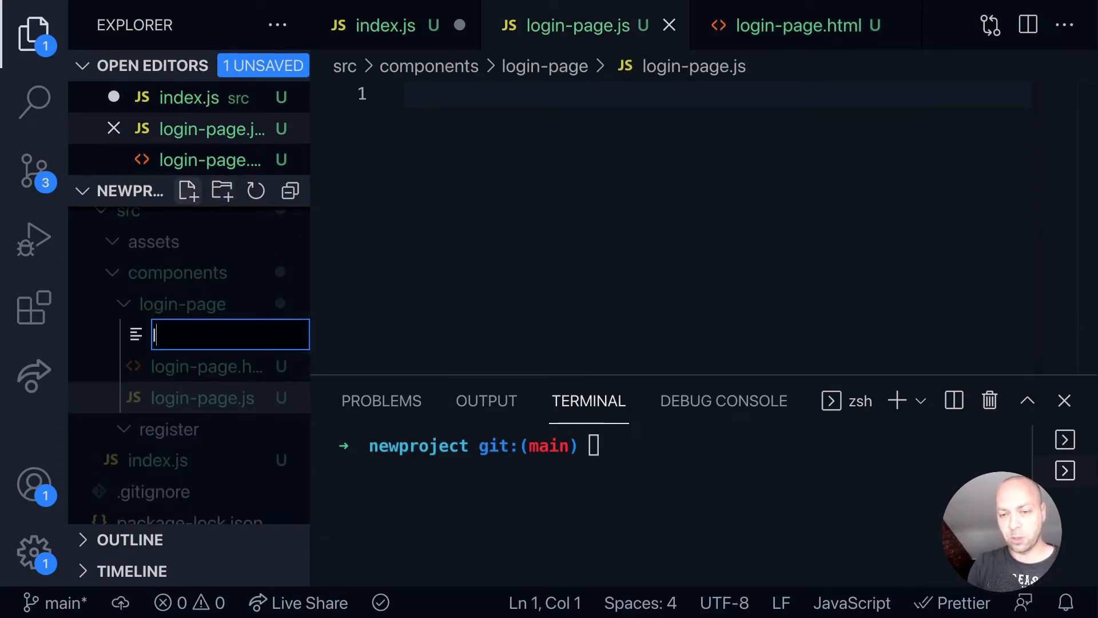
{"action": "type", "text": "login-"}
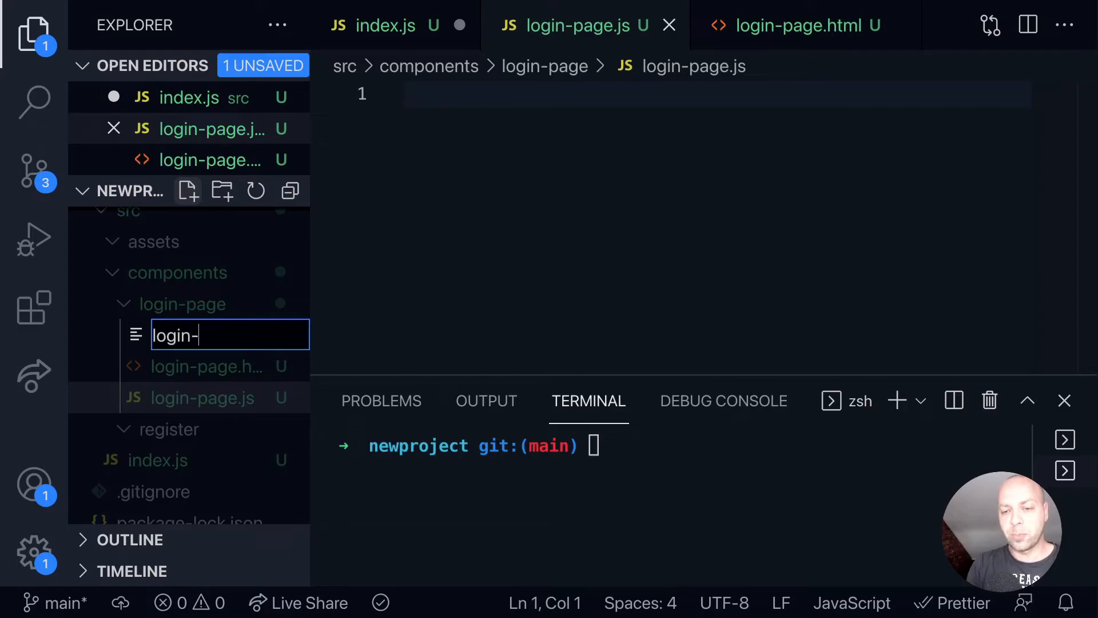
{"action": "type", "text": "page.spe"}
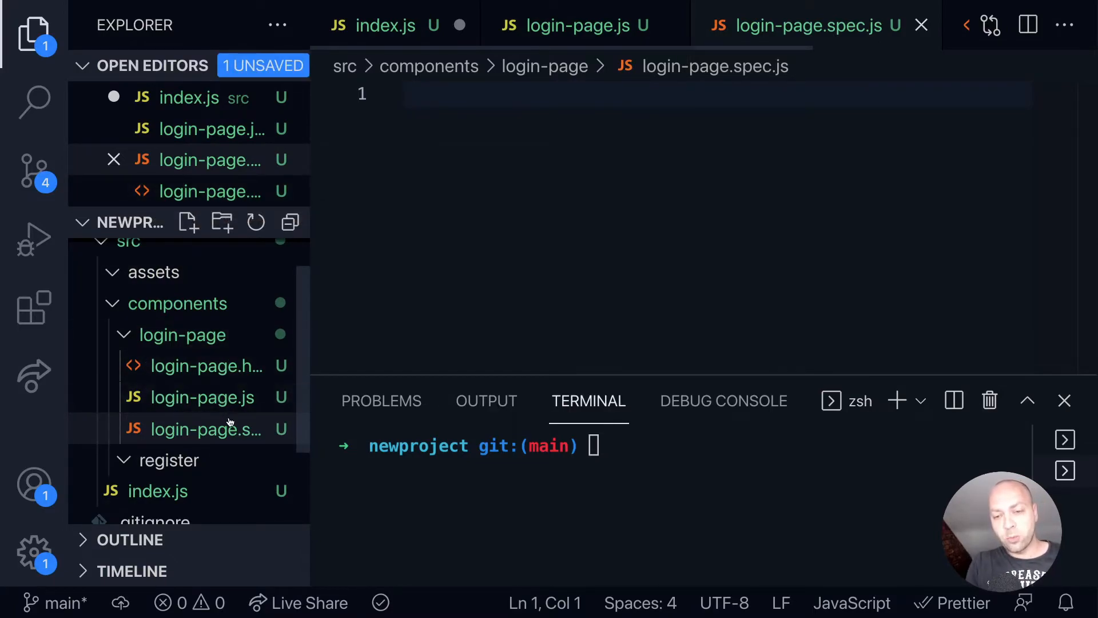
{"action": "mouse_move", "coordinate": [226, 436]}
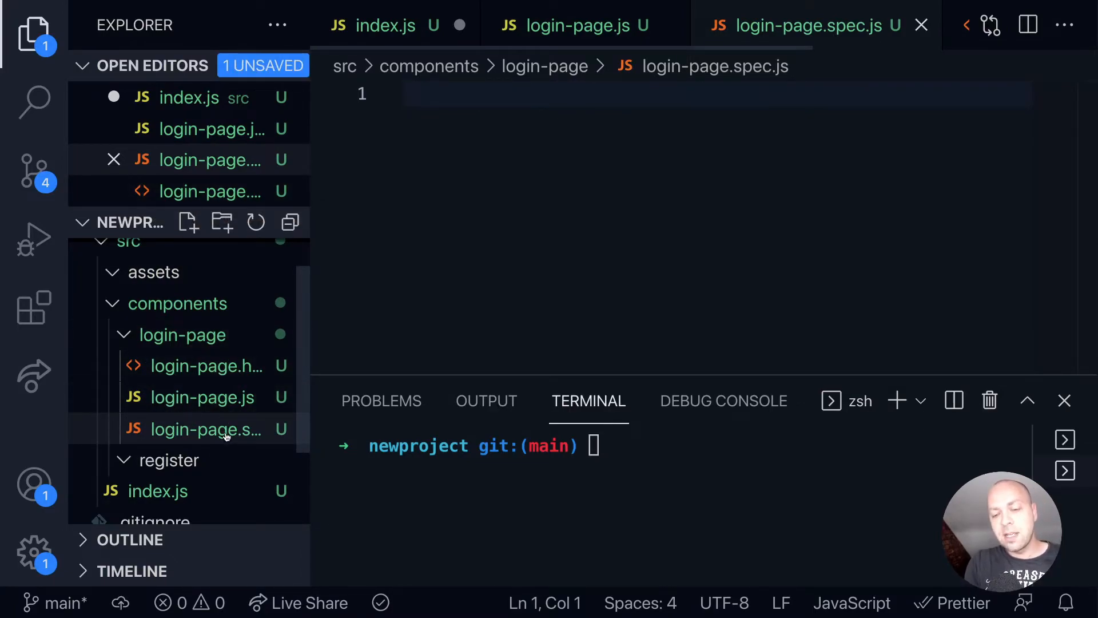
{"action": "mouse_move", "coordinate": [225, 436]}
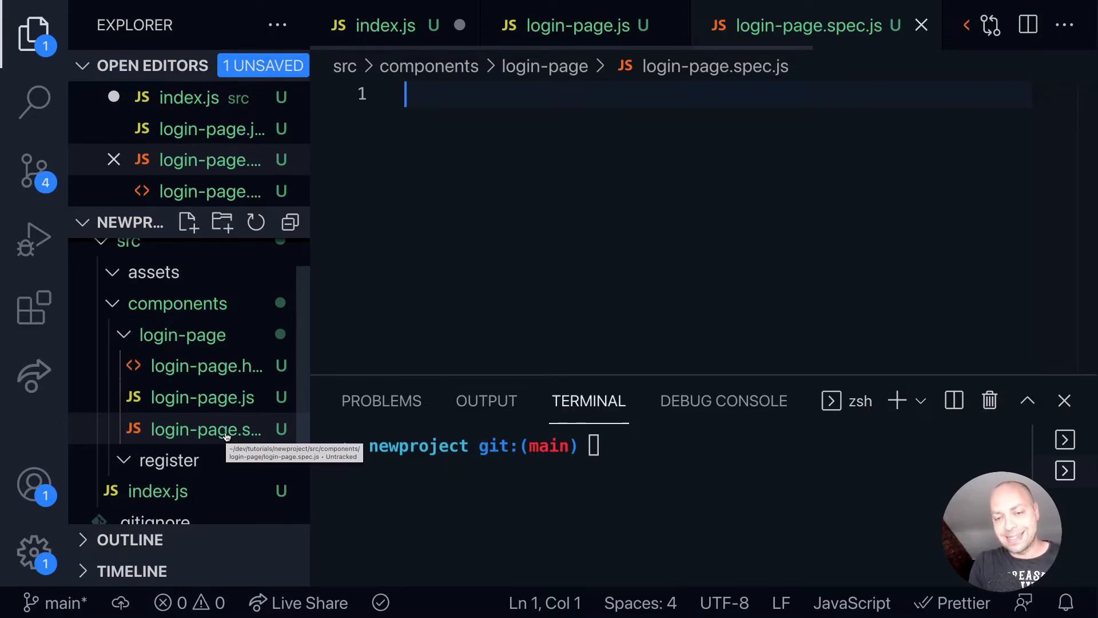
{"action": "scroll", "scroll_direction": "down", "scroll_amount": 3}
{"action": "type", "text": "tes"}
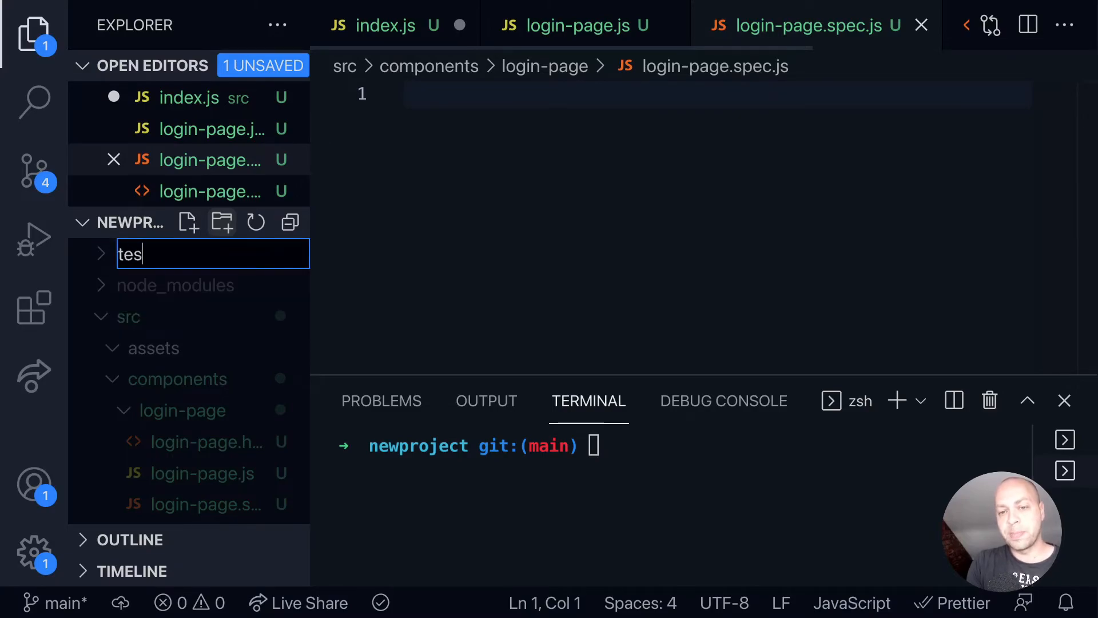
- Name the root folder test and move login-page.spec.js into it
{"action": "key", "text": "Enter"}
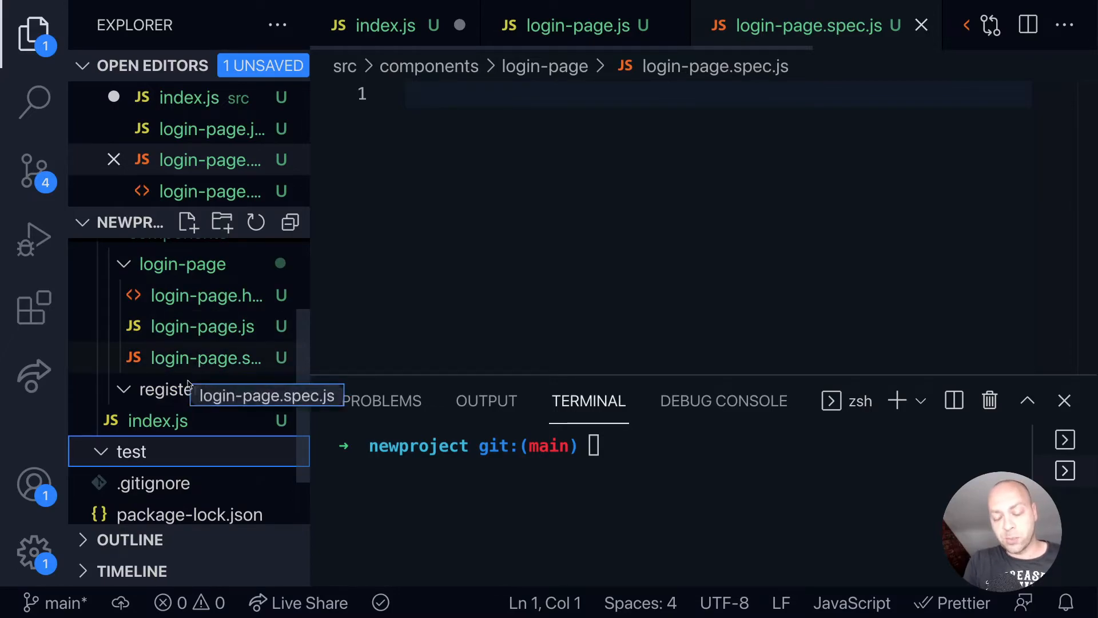
{"action": "left_click_drag", "start_coordinate": [205, 357], "coordinate": [130, 451]}
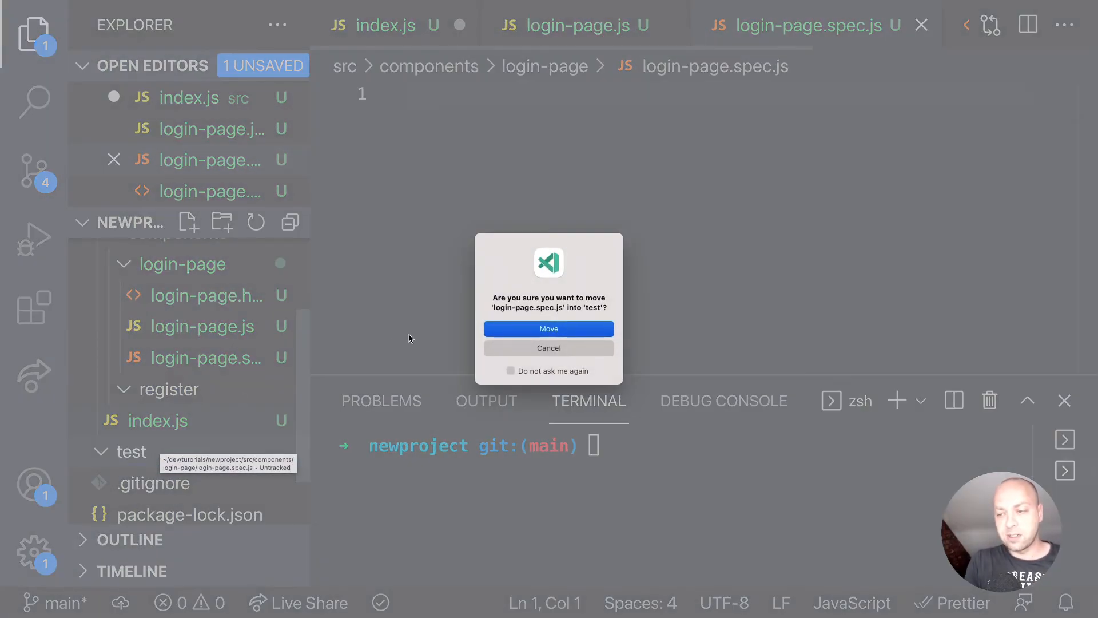
{"action": "left_click", "coordinate": [548, 329]}
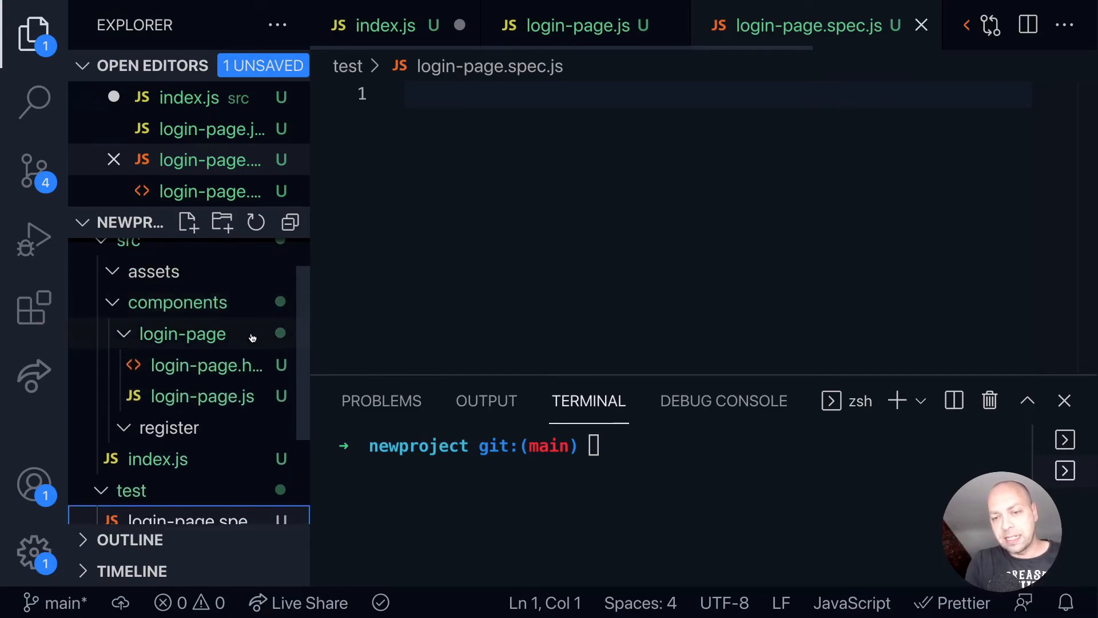
{"action": "mouse_move", "coordinate": [252, 361]}
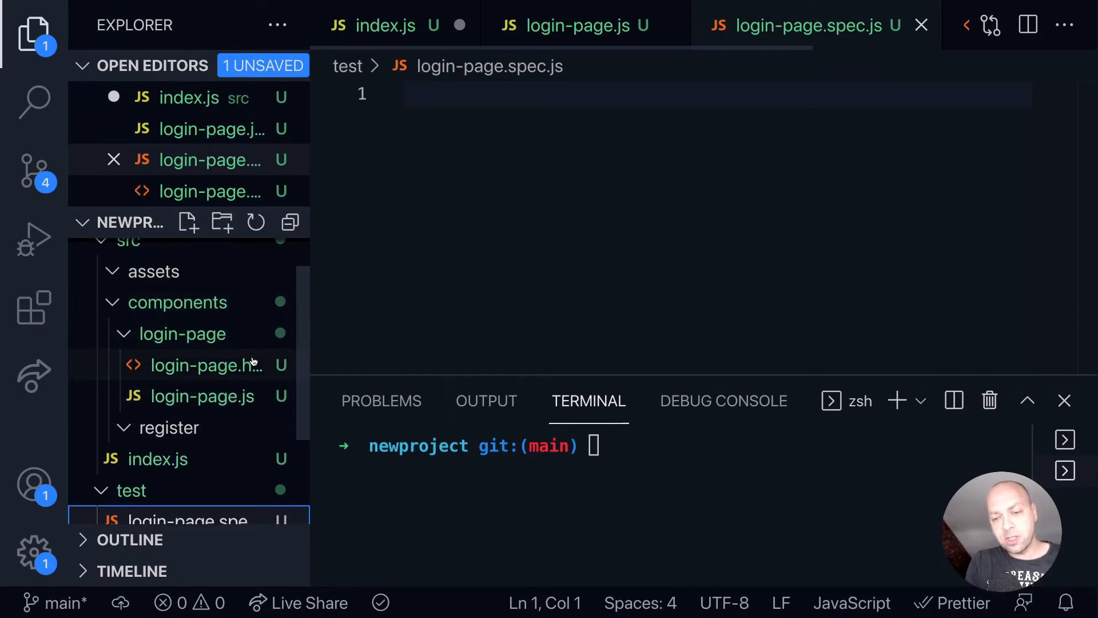
{"action": "scroll", "scroll_direction": "down", "scroll_amount": 3}
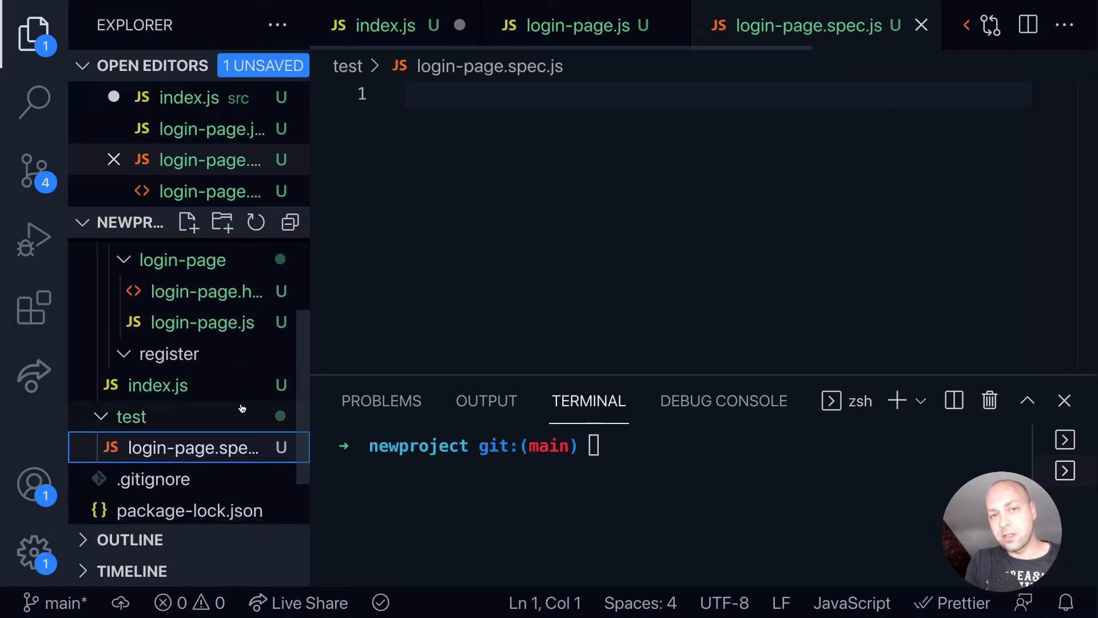